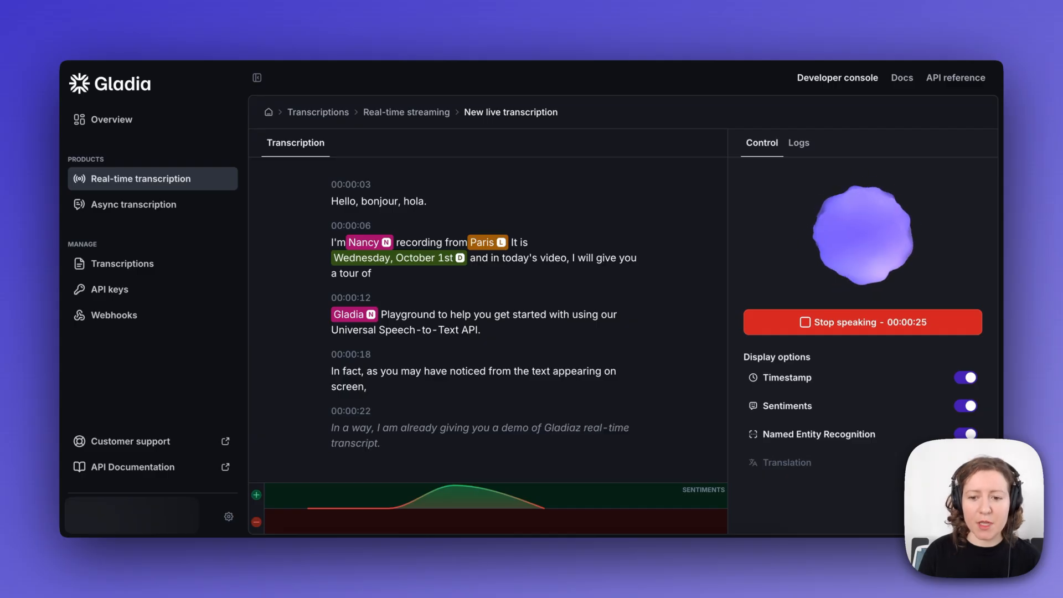
# Step: Stop the 26-second live recording so it is saved as a completed transcription
pyautogui.click(862, 322)
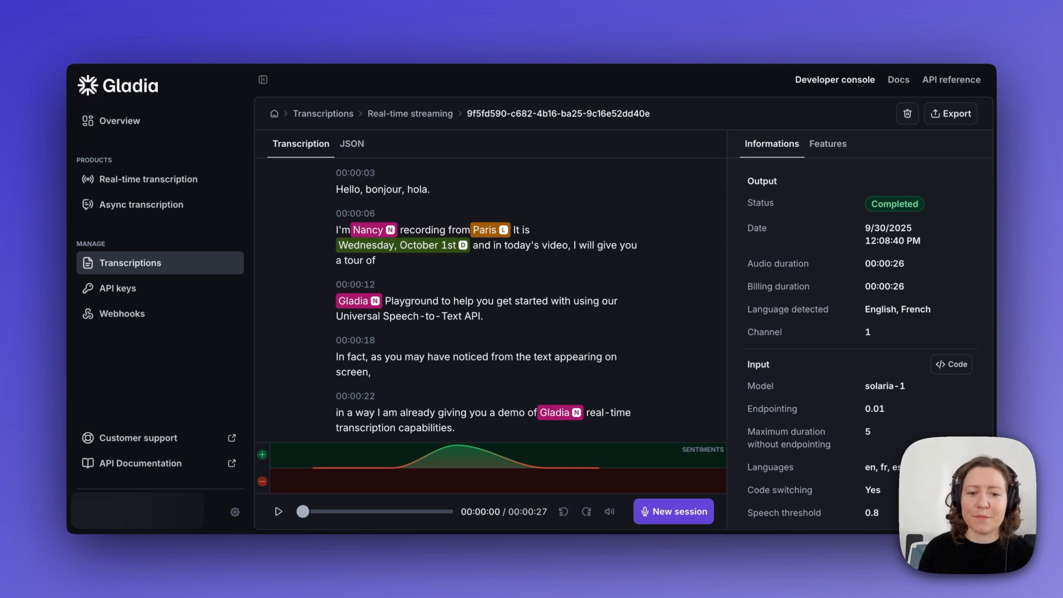
# Step: Go back to the console Overview and launch Real-time transcription
pyautogui.click(119, 121)
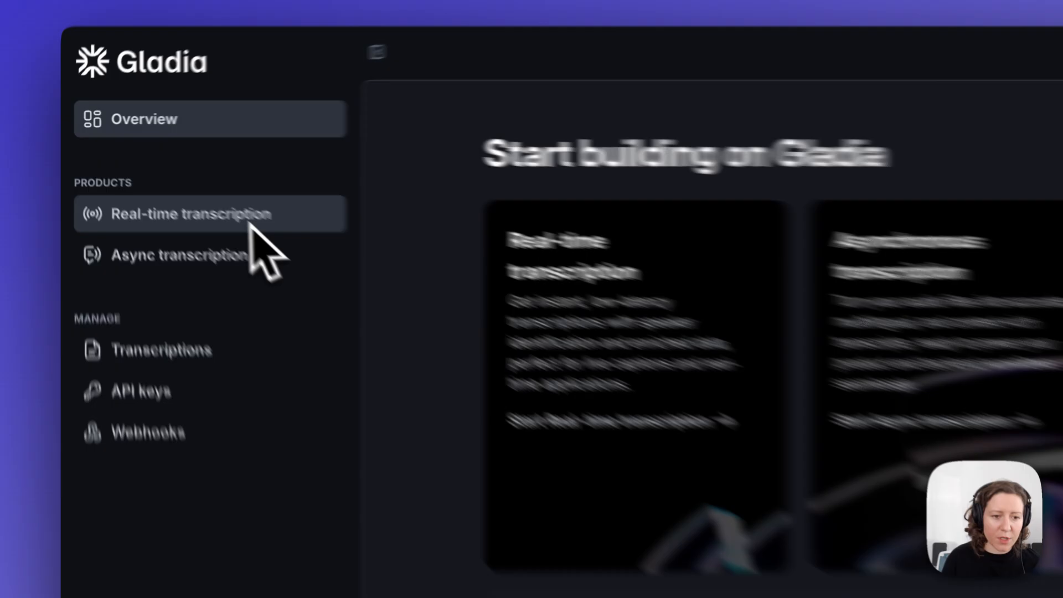
pyautogui.click(203, 214)
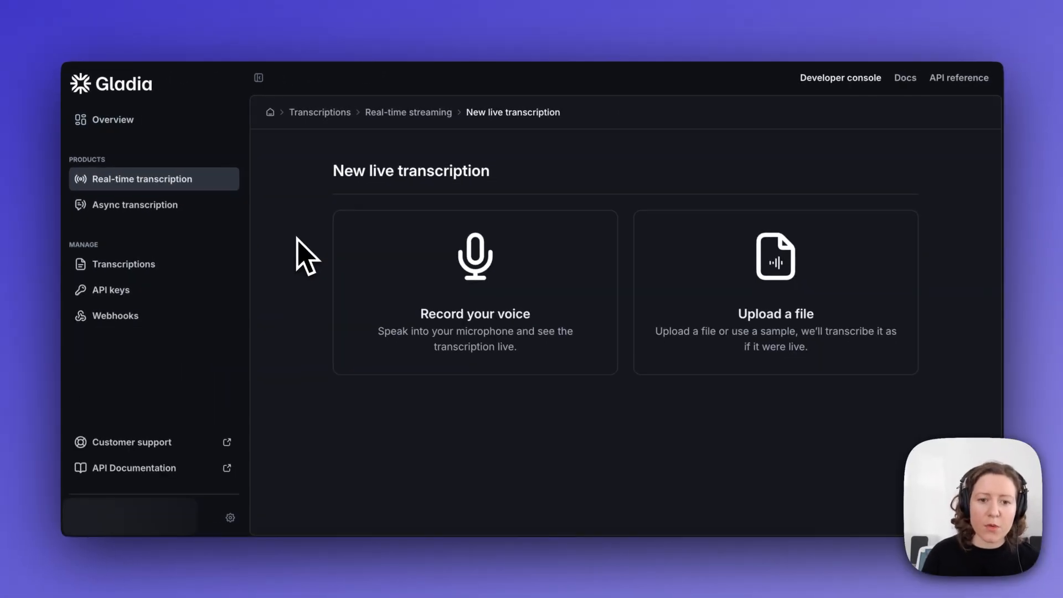
pyautogui.moveTo(377, 309)
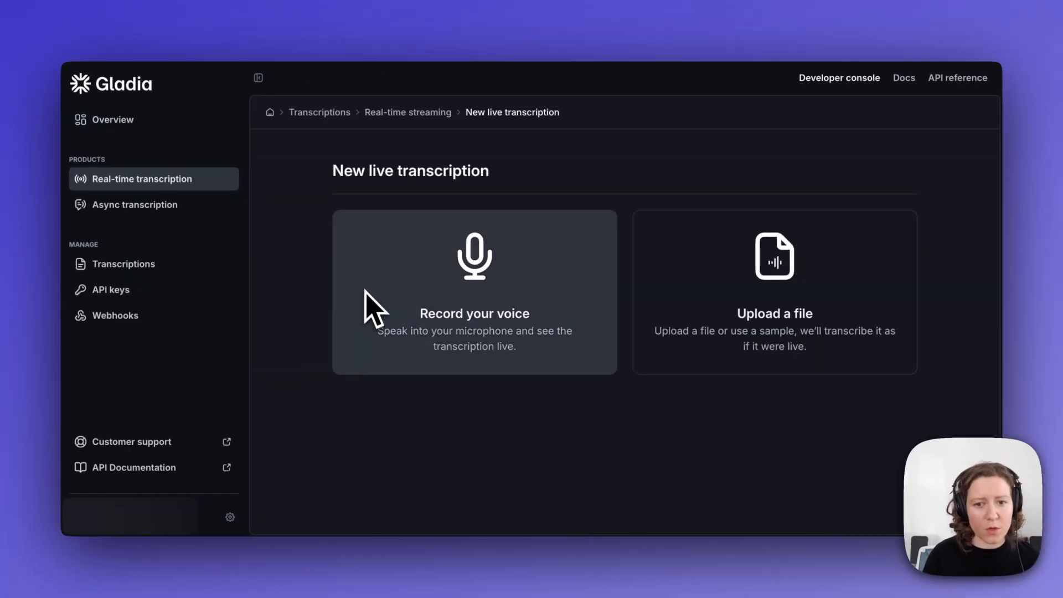
pyautogui.moveTo(261, 309)
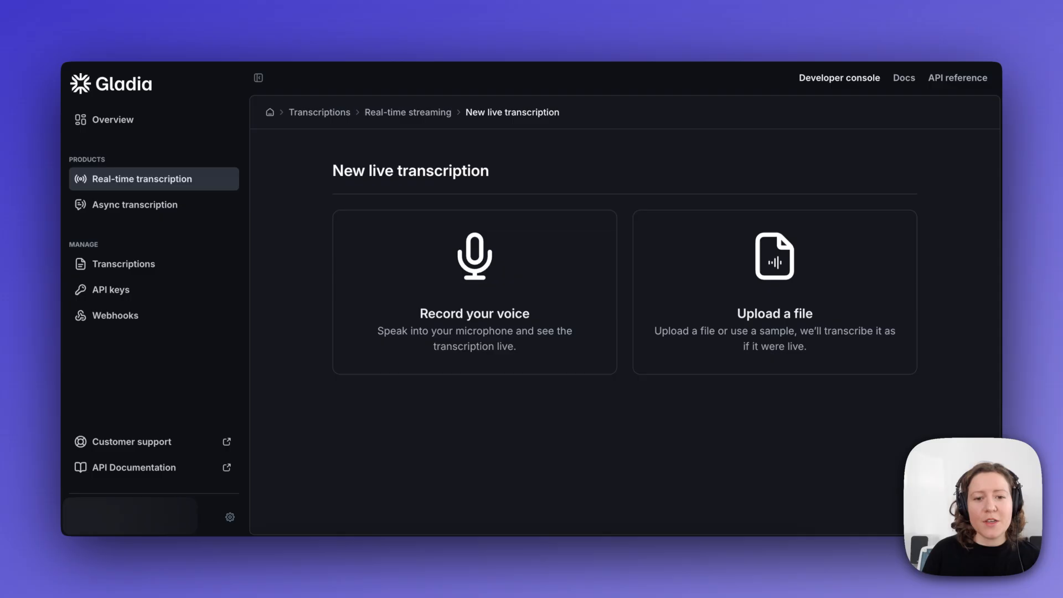
pyautogui.moveTo(651, 444)
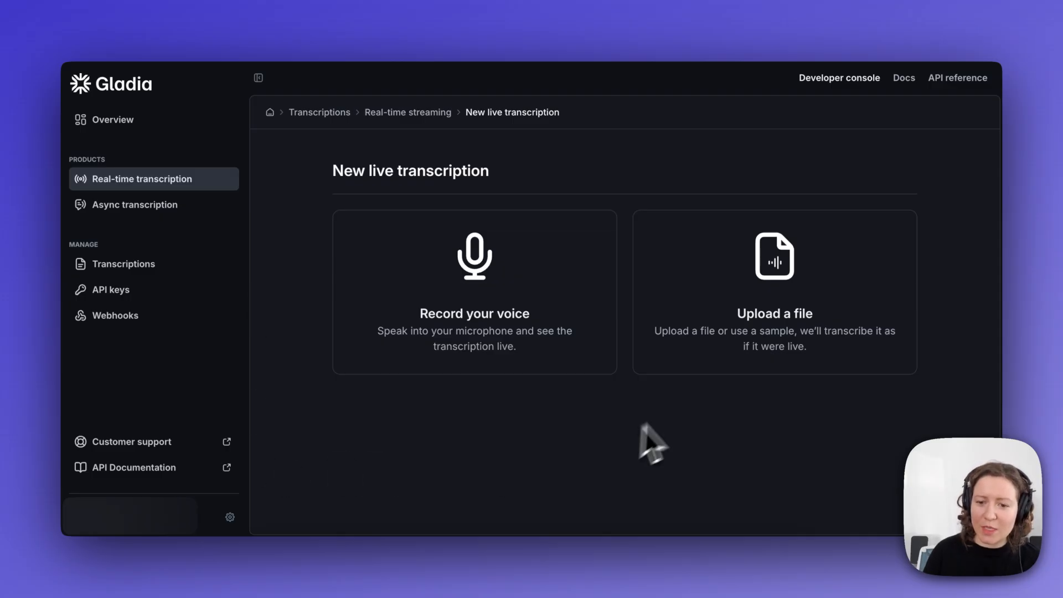
# Step: Choose Upload a file to transcribe an audio file as if it were live
pyautogui.click(774, 292)
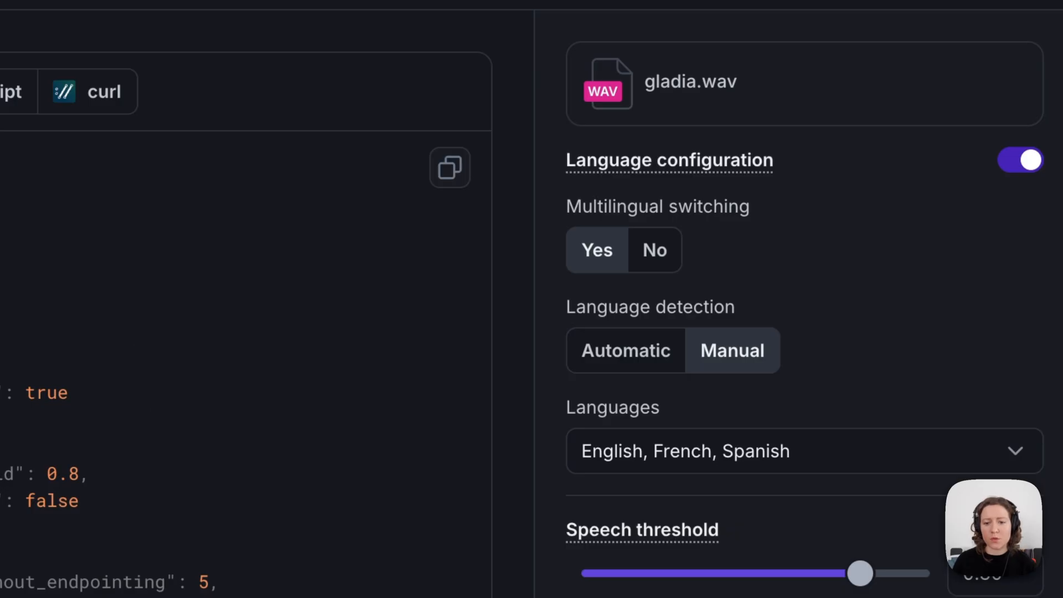
pyautogui.moveTo(566, 183)
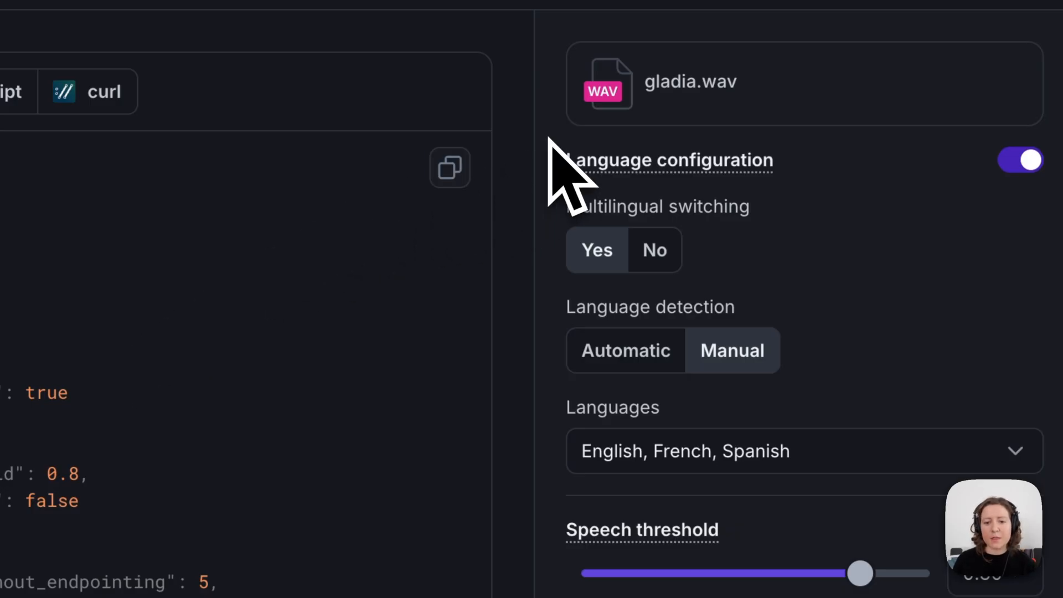
pyautogui.moveTo(563, 183)
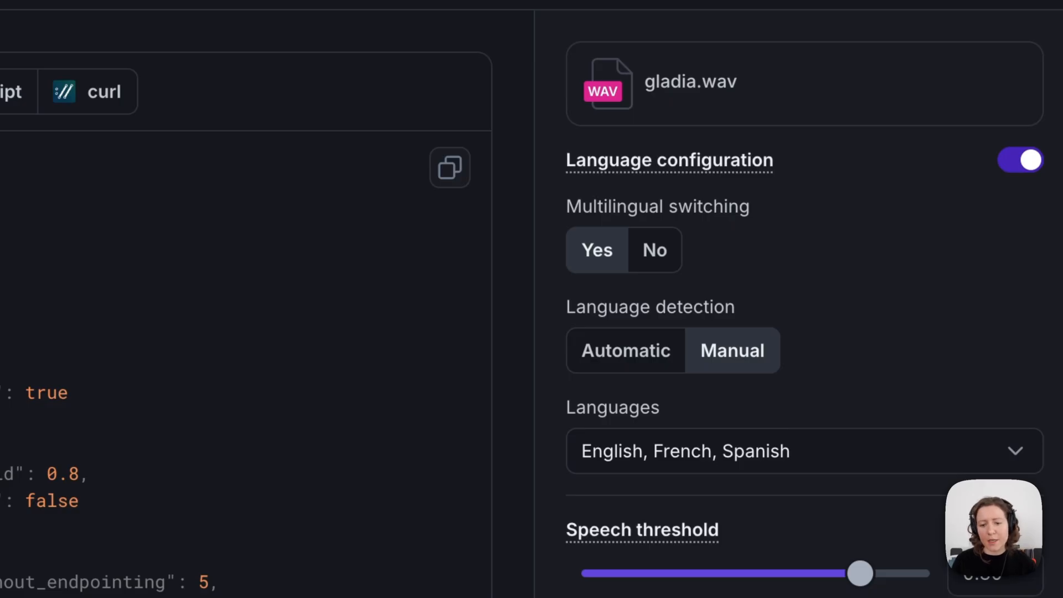
pyautogui.moveTo(566, 230)
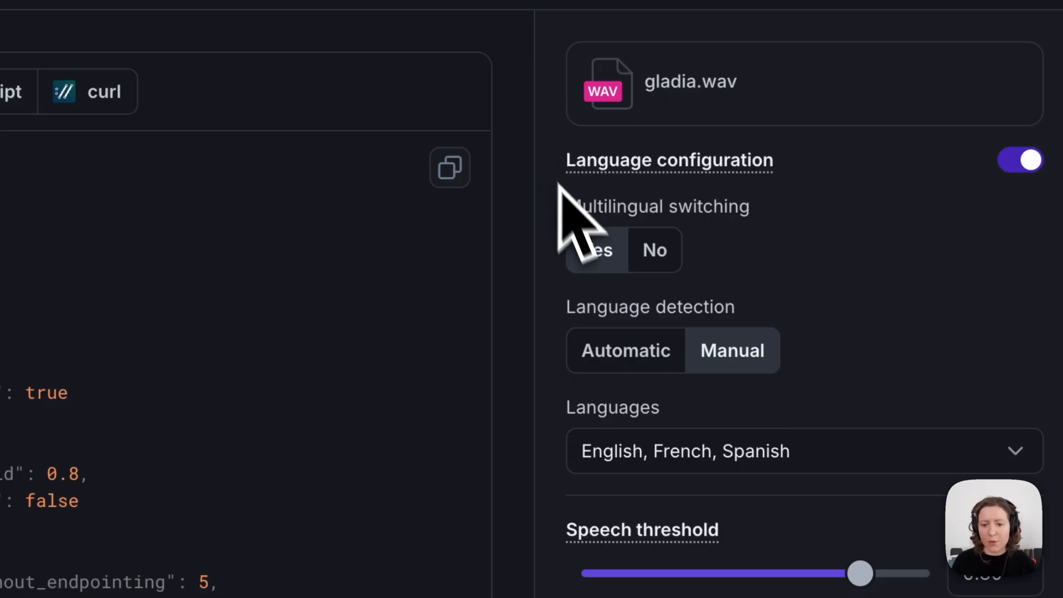
pyautogui.moveTo(556, 251)
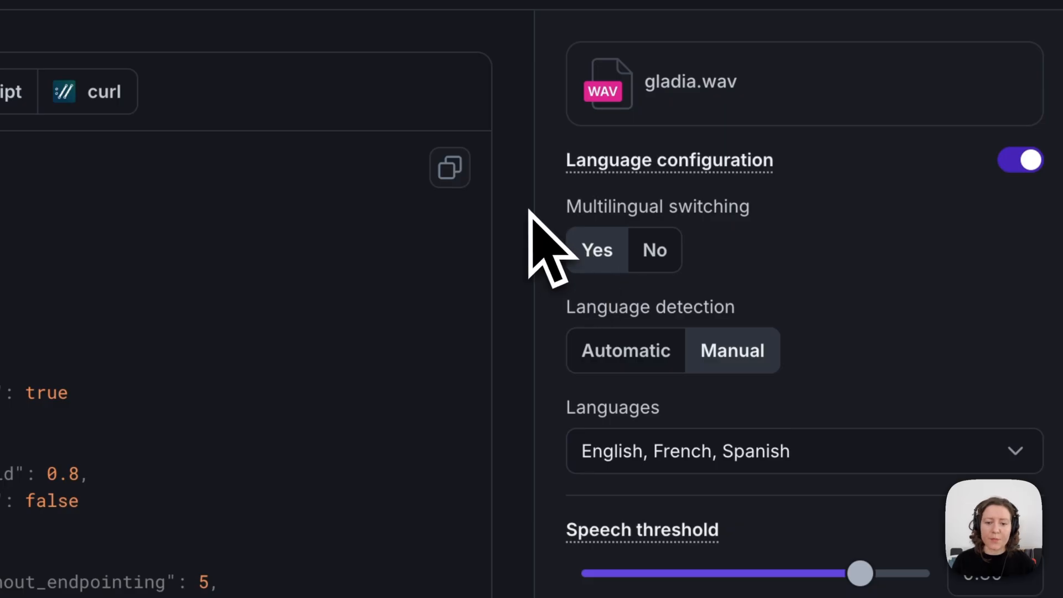
pyautogui.moveTo(566, 475)
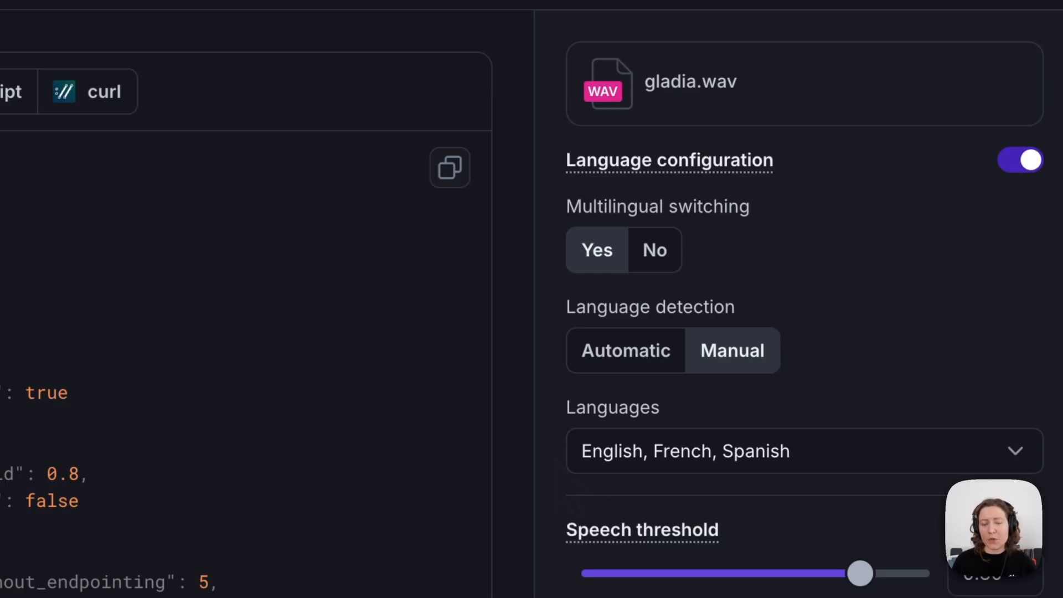
pyautogui.moveTo(563, 481)
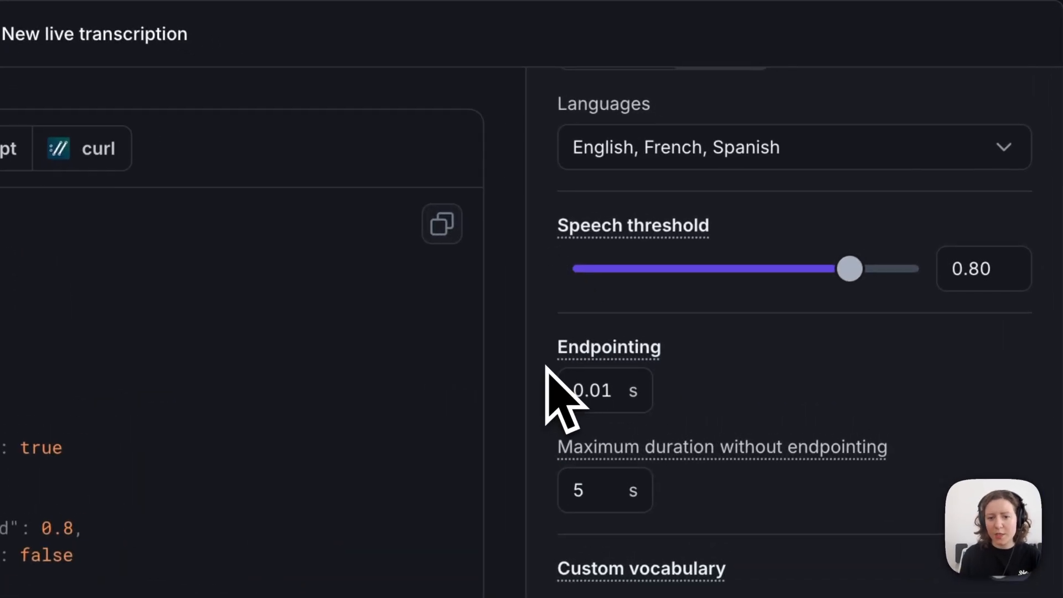
pyautogui.moveTo(570, 292)
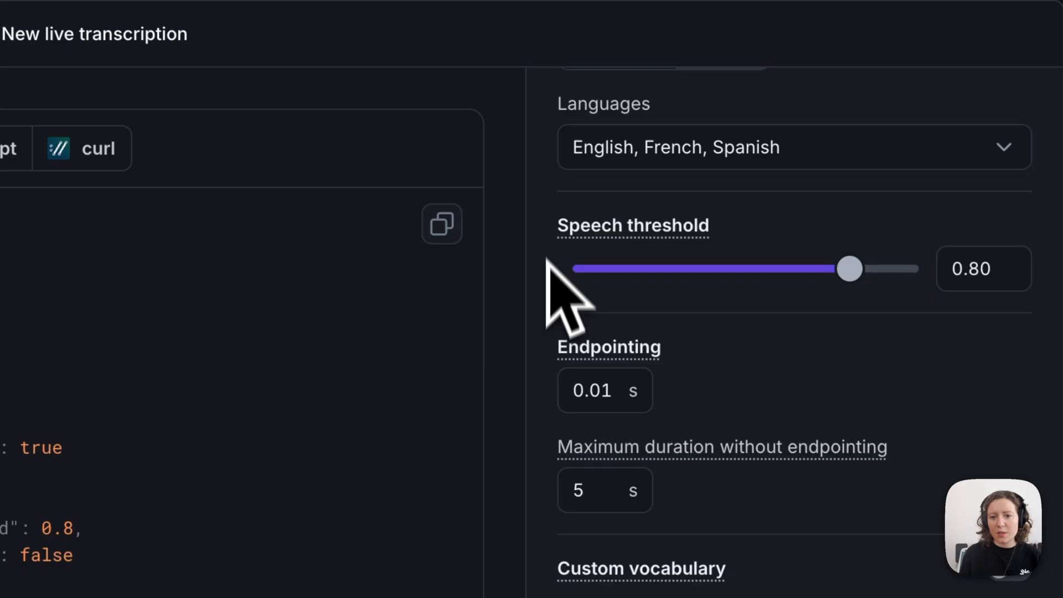
pyautogui.moveTo(563, 265)
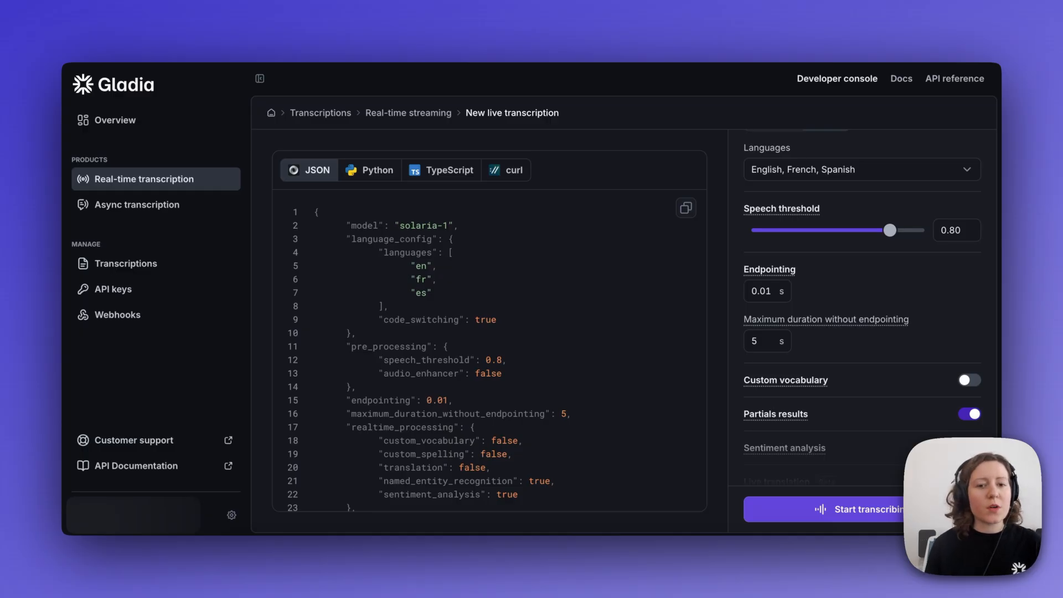
pyautogui.moveTo(773, 234)
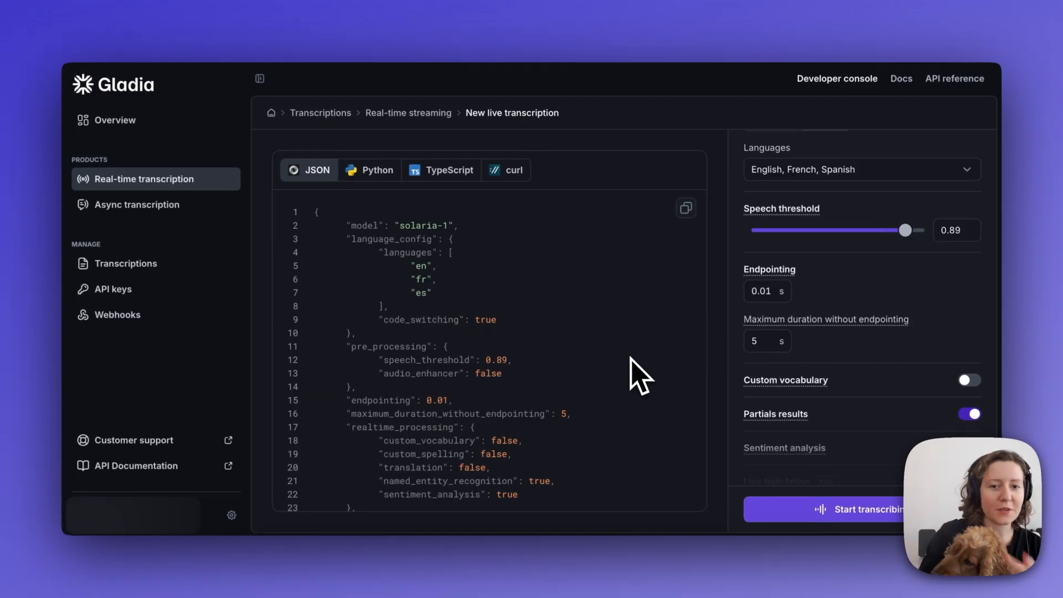
pyautogui.moveTo(634, 373)
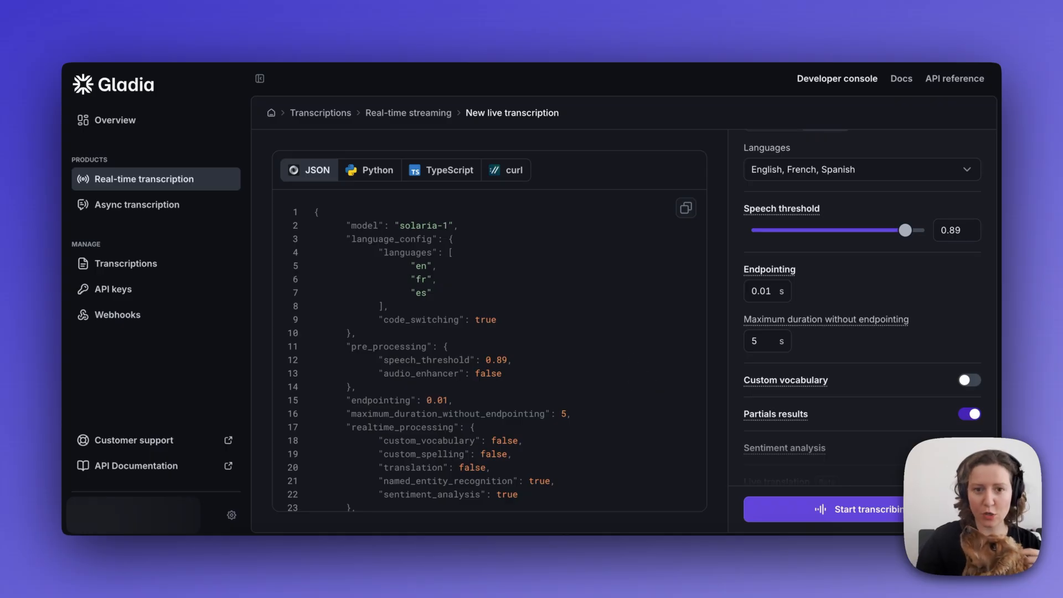
pyautogui.moveTo(919, 254)
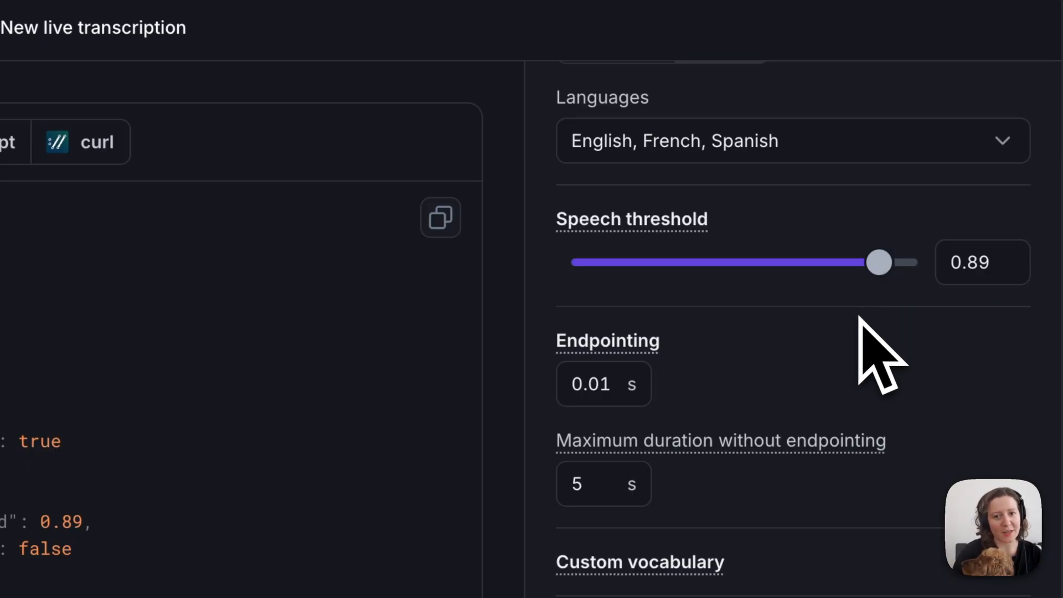
pyautogui.moveTo(753, 305)
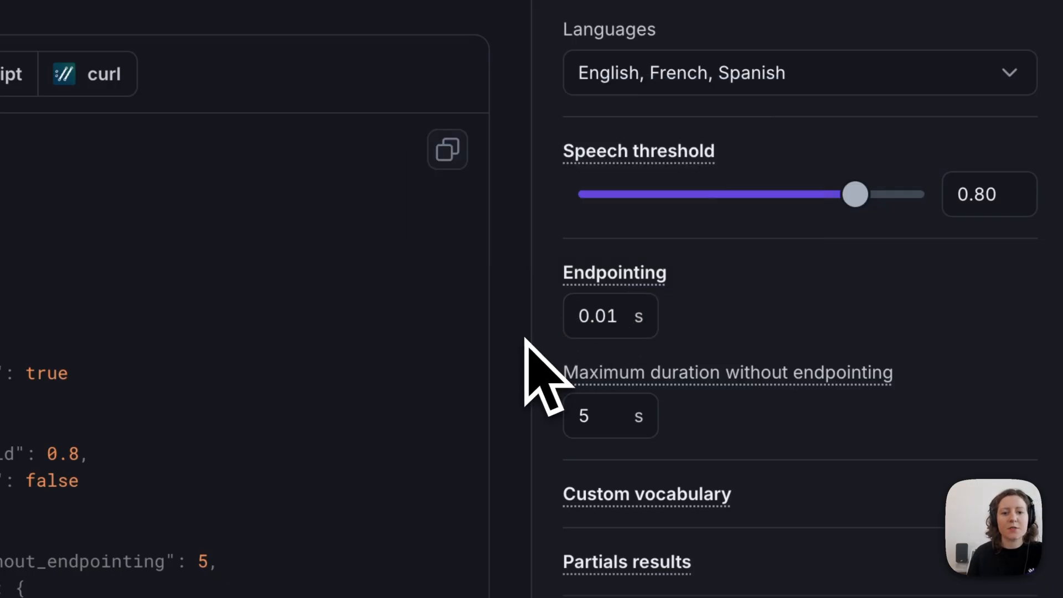
pyautogui.moveTo(543, 380)
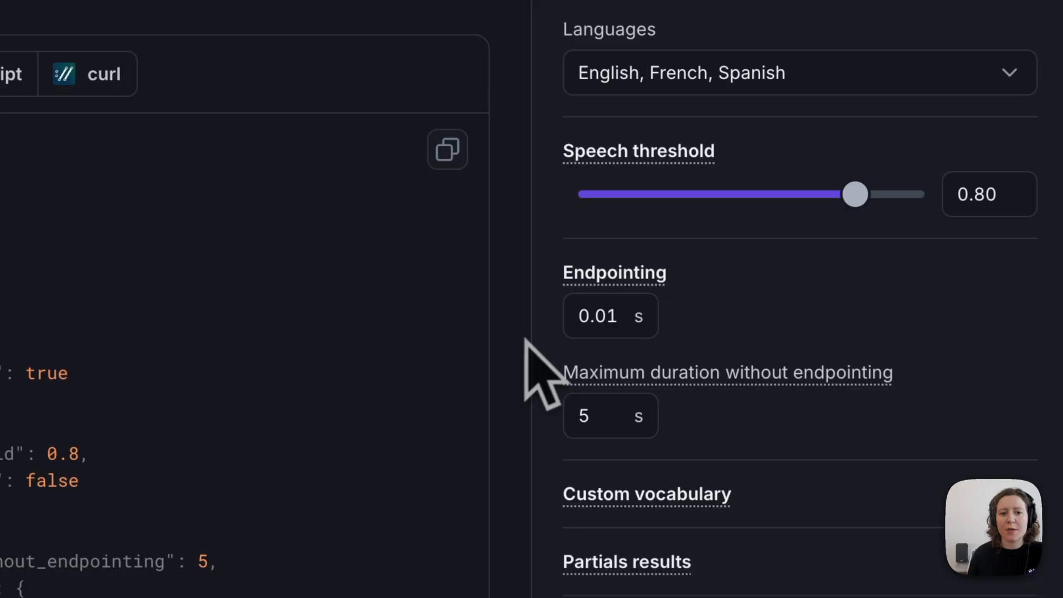
pyautogui.moveTo(312, 515)
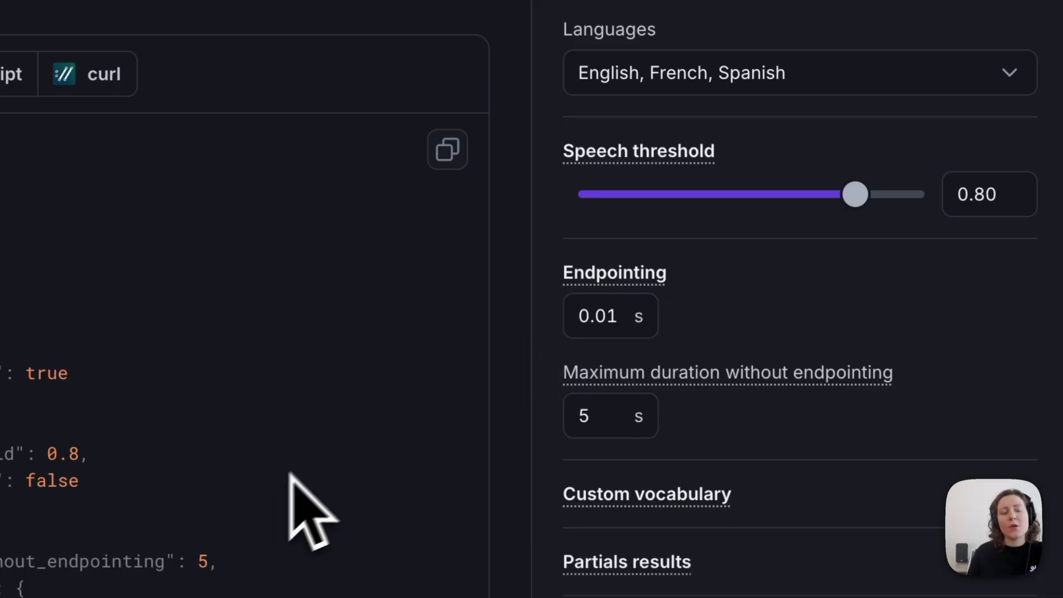
pyautogui.moveTo(291, 522)
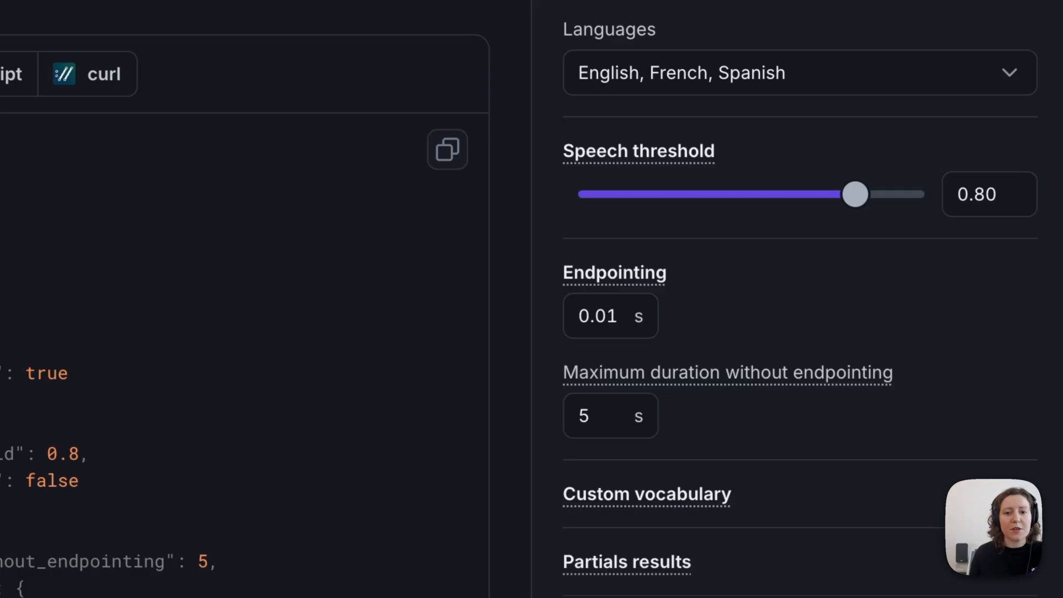
pyautogui.moveTo(536, 427)
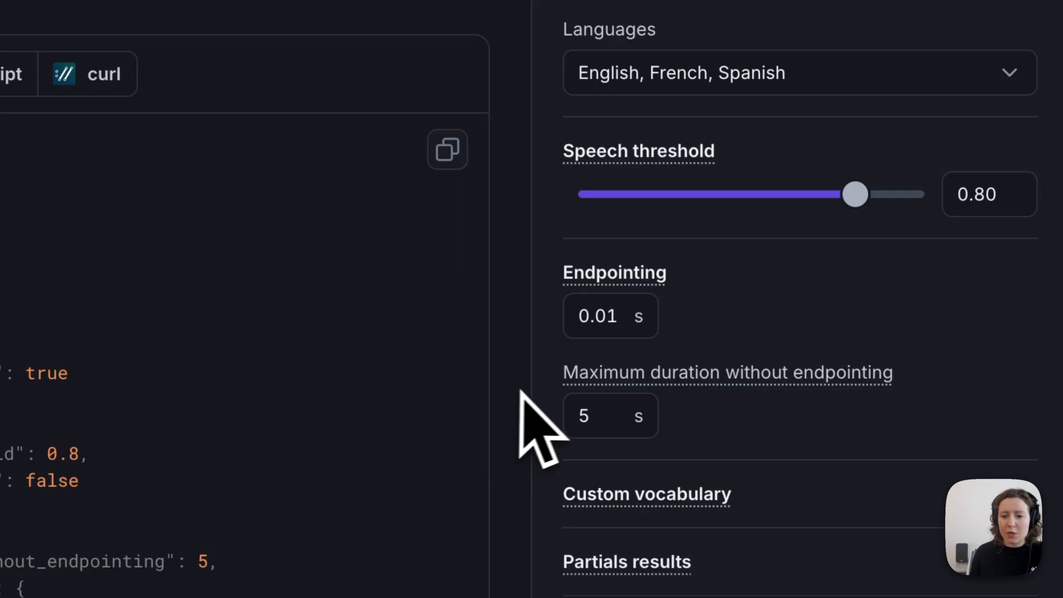
pyautogui.moveTo(613, 417)
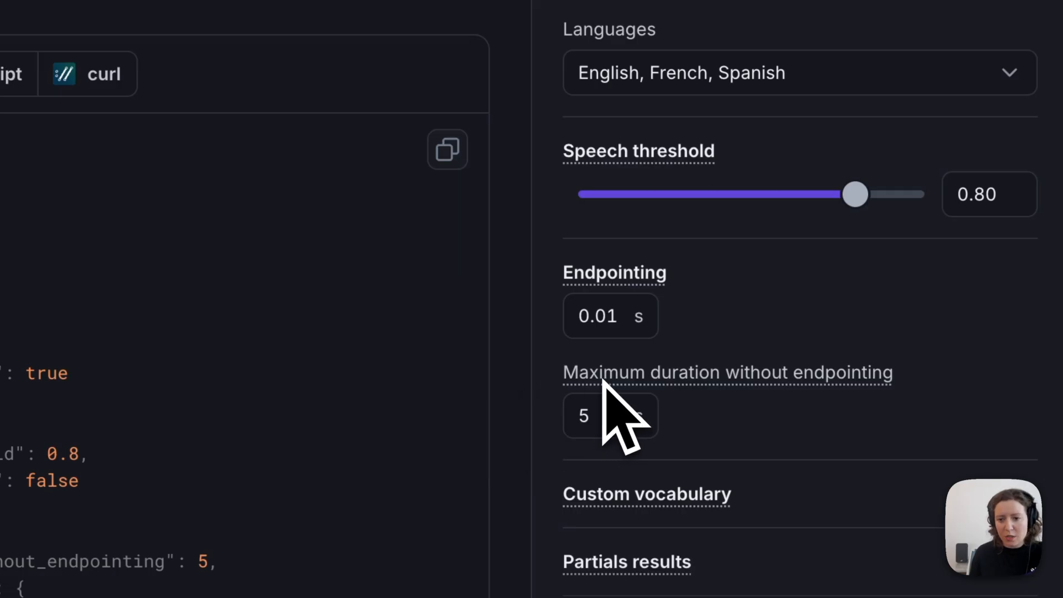
pyautogui.moveTo(728, 372)
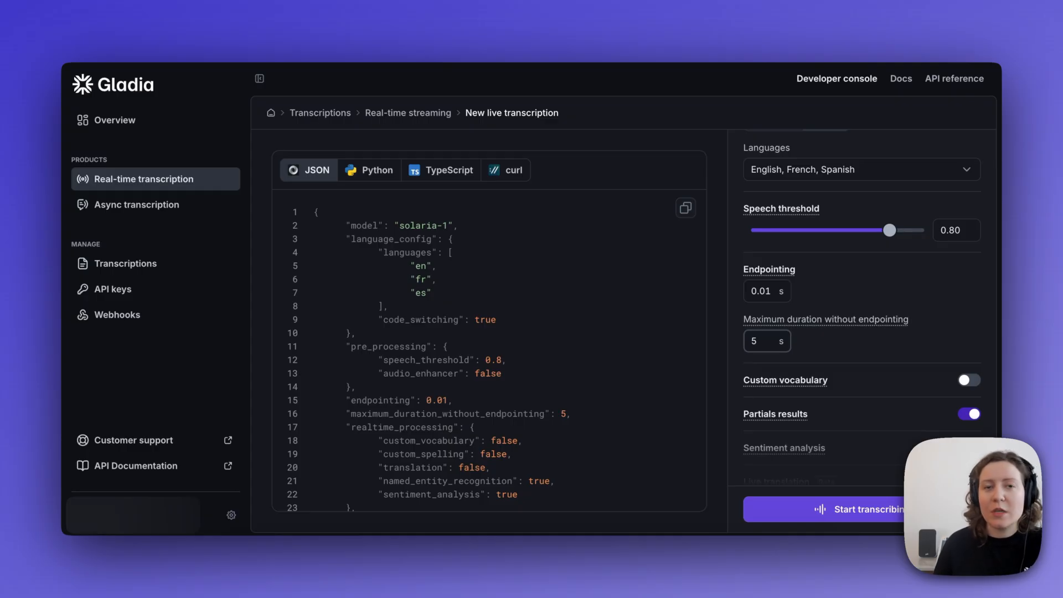
# Step: Turn on the Custom vocabulary toggle for the session
pyautogui.click(967, 380)
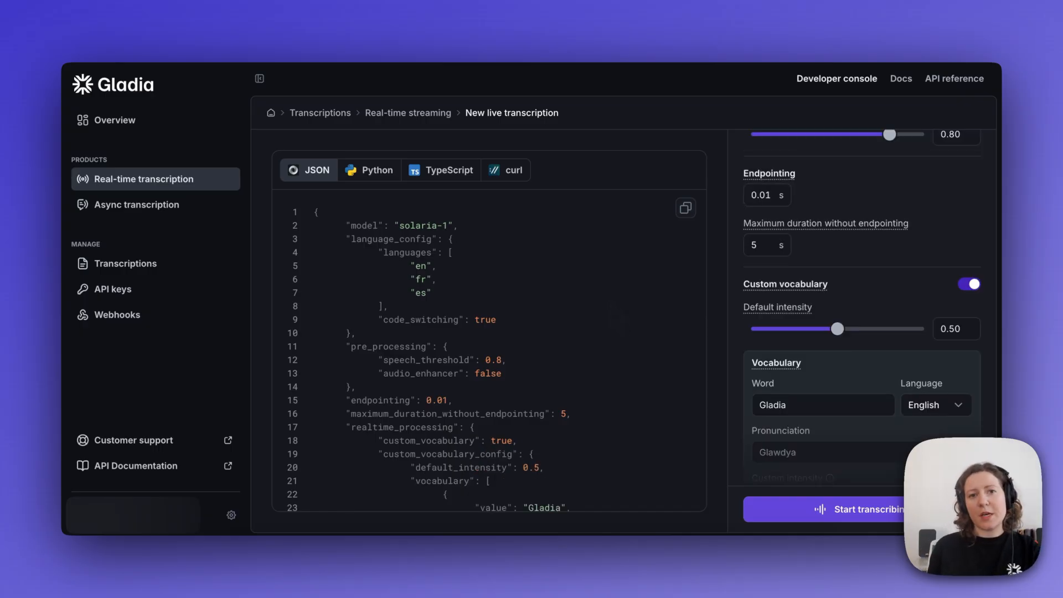
pyautogui.moveTo(769, 301)
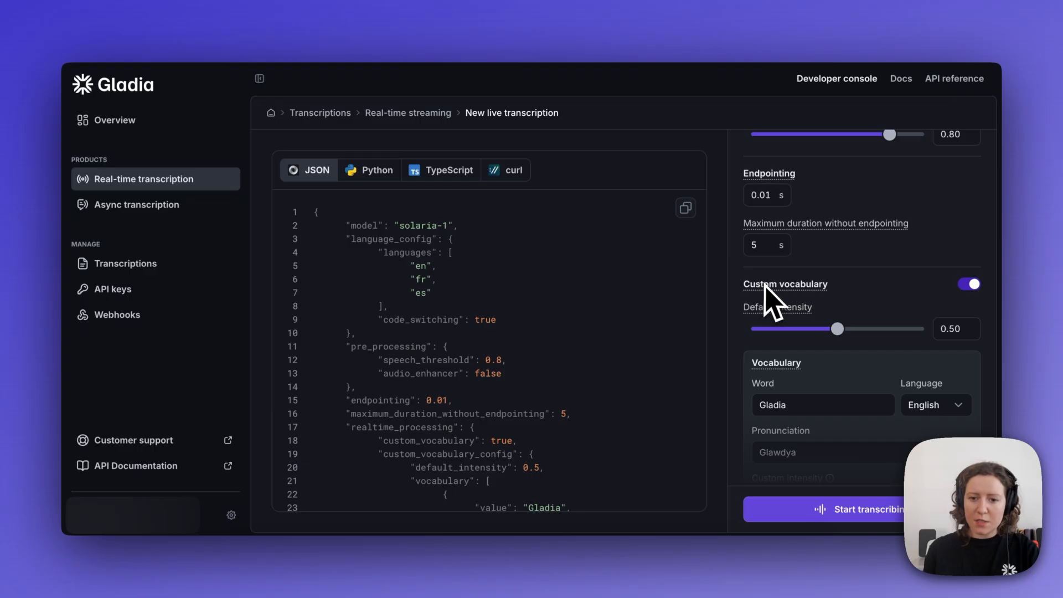
pyautogui.moveTo(785, 283)
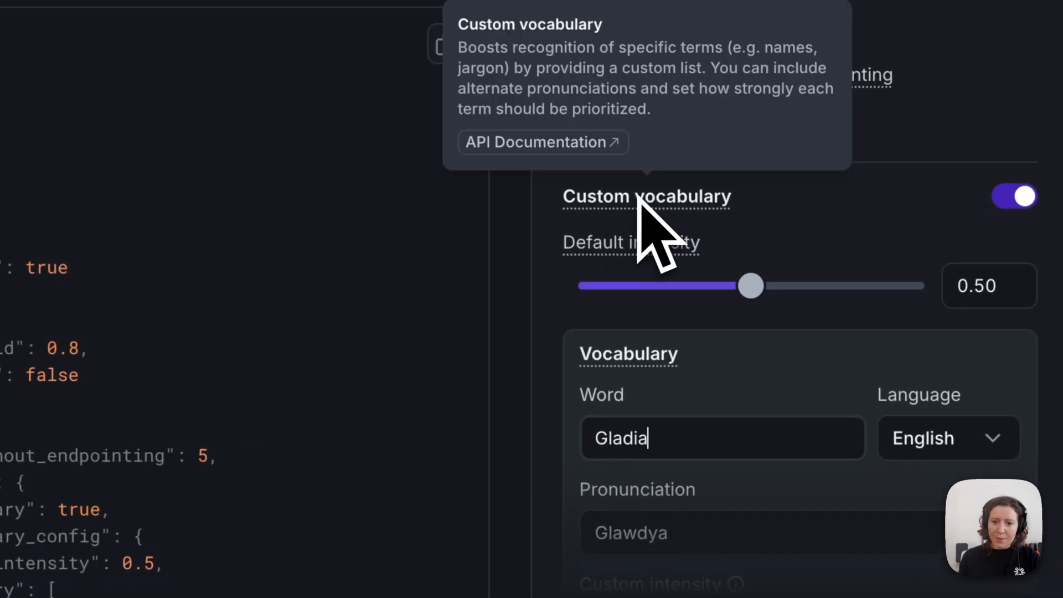
pyautogui.moveTo(661, 244)
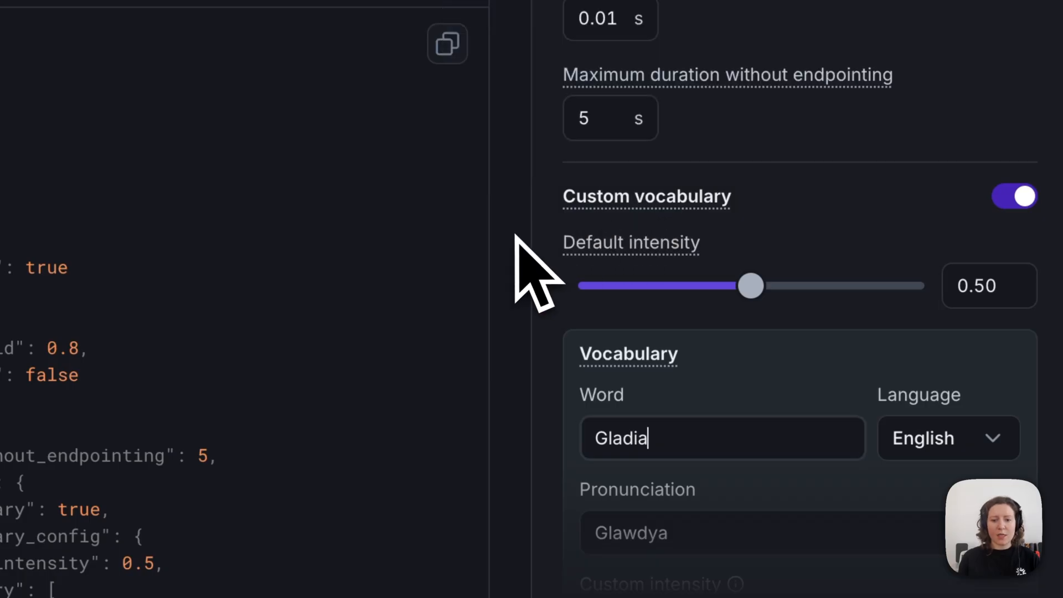
# Step: Scroll down to the custom vocabulary area and edit the Gladia word entry
pyautogui.scroll(-3)
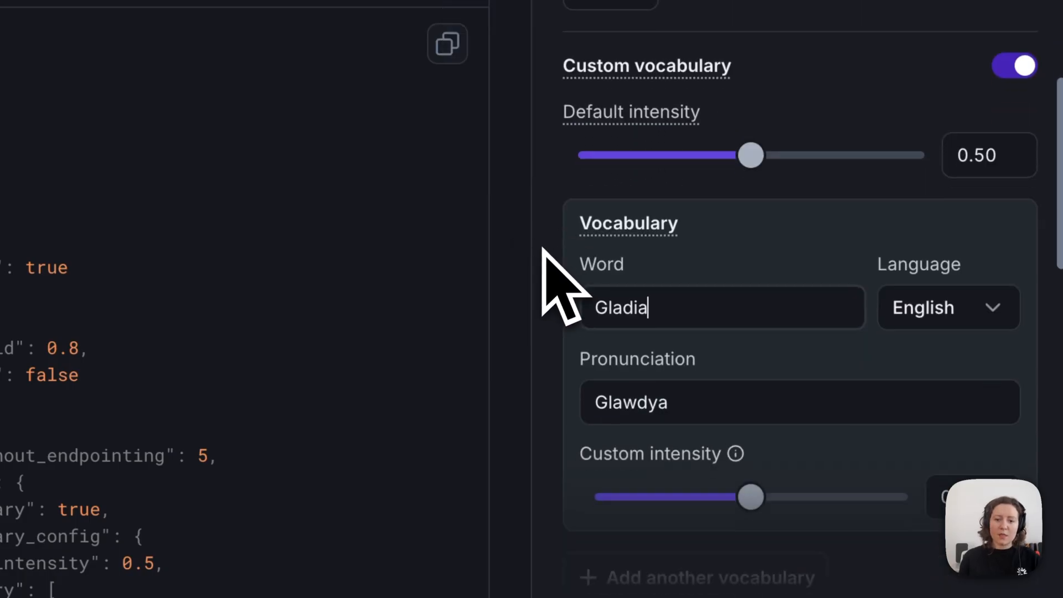
pyautogui.scroll(-3)
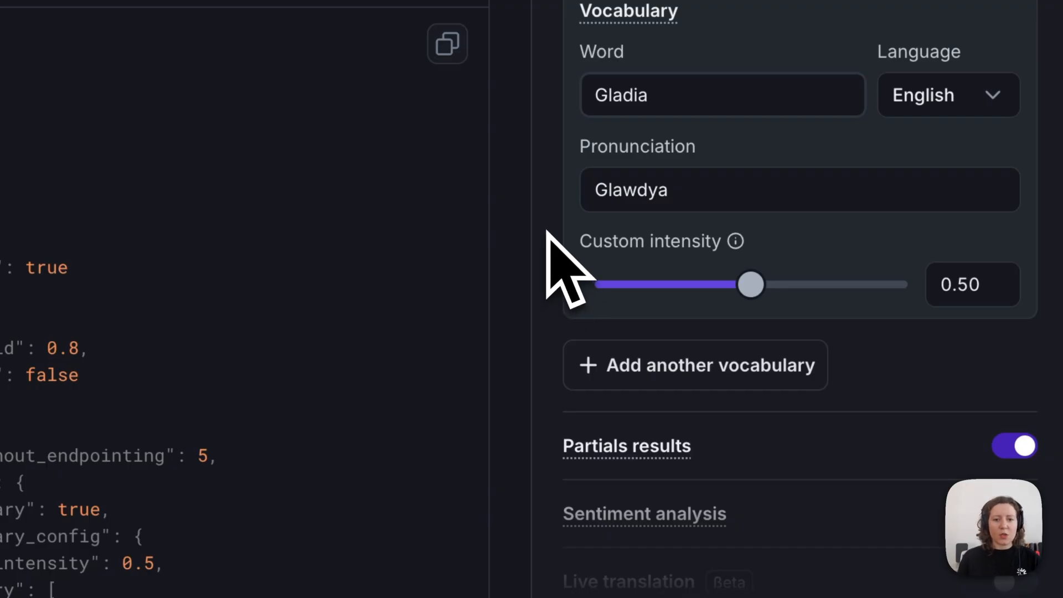
pyautogui.click(722, 95)
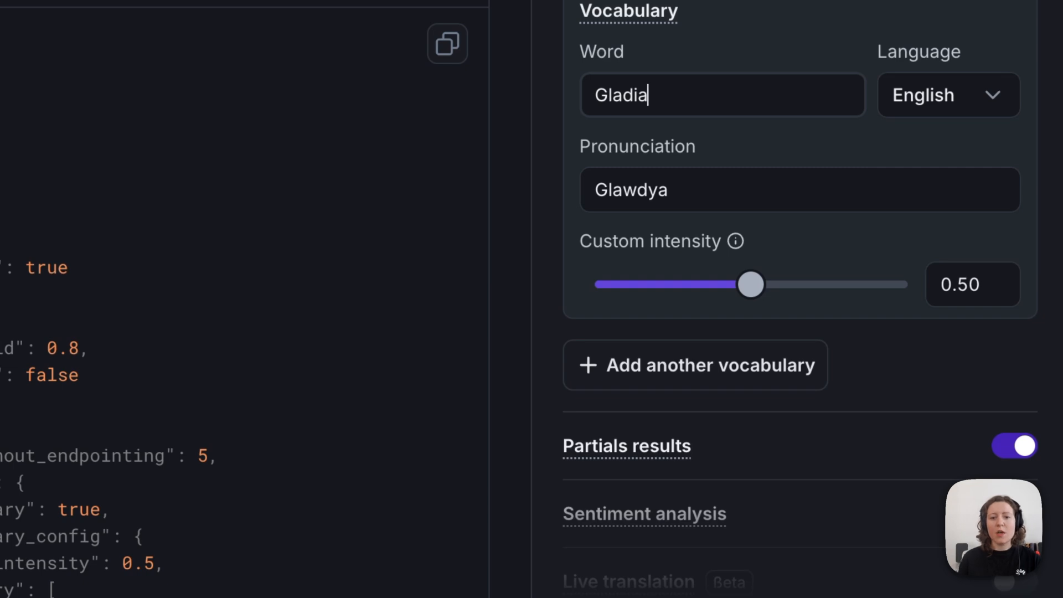
pyautogui.moveTo(573, 255)
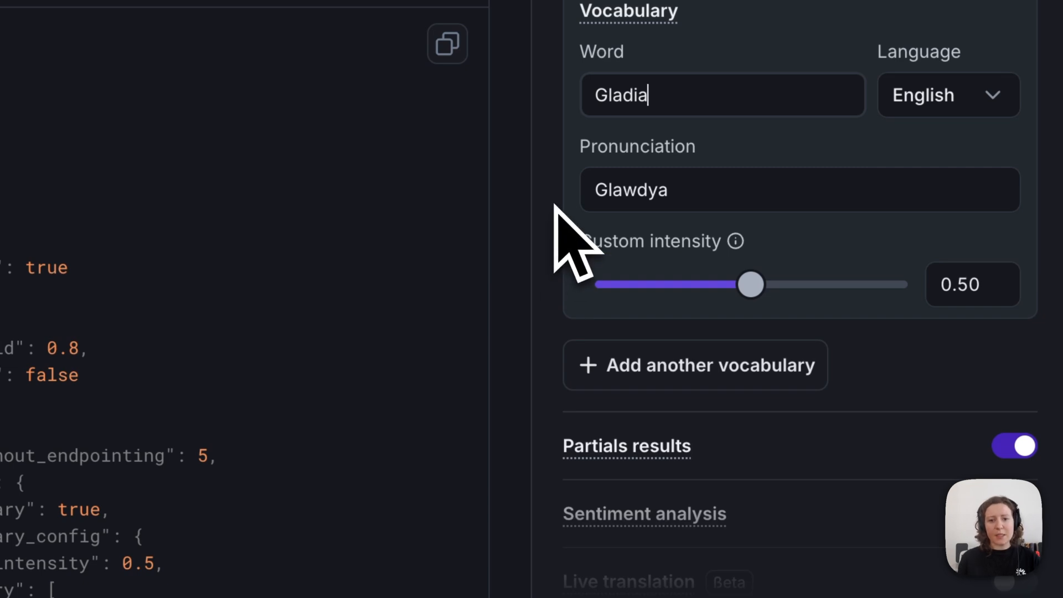
pyautogui.moveTo(594, 244)
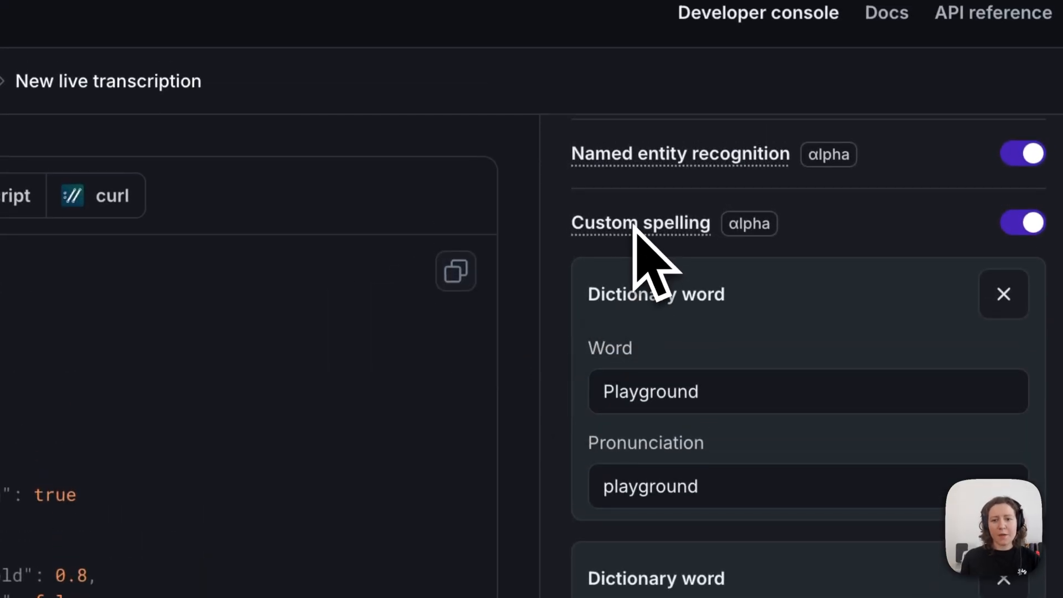
pyautogui.moveTo(549, 359)
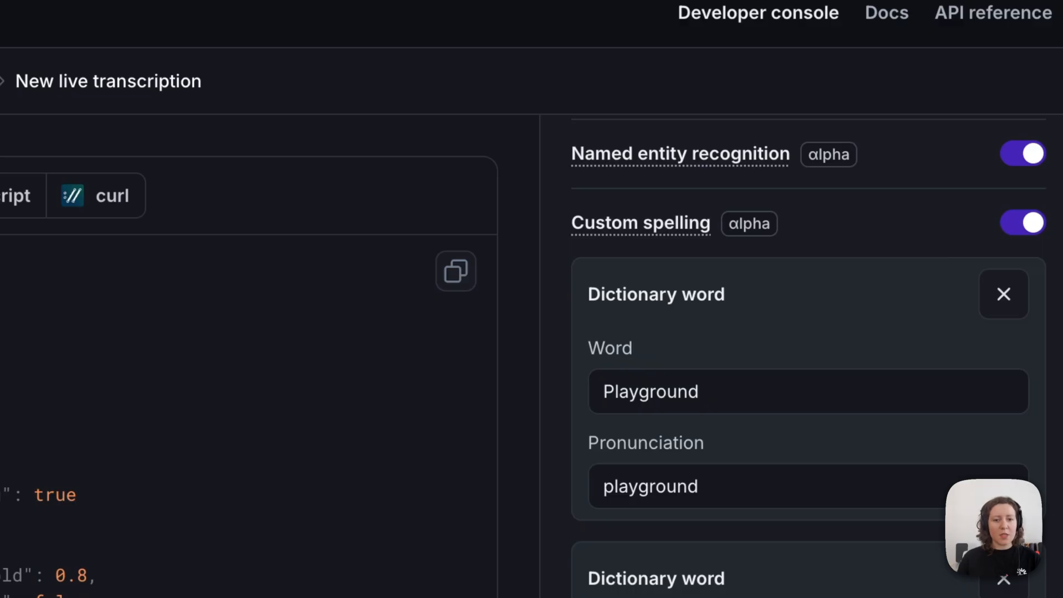
pyautogui.moveTo(583, 380)
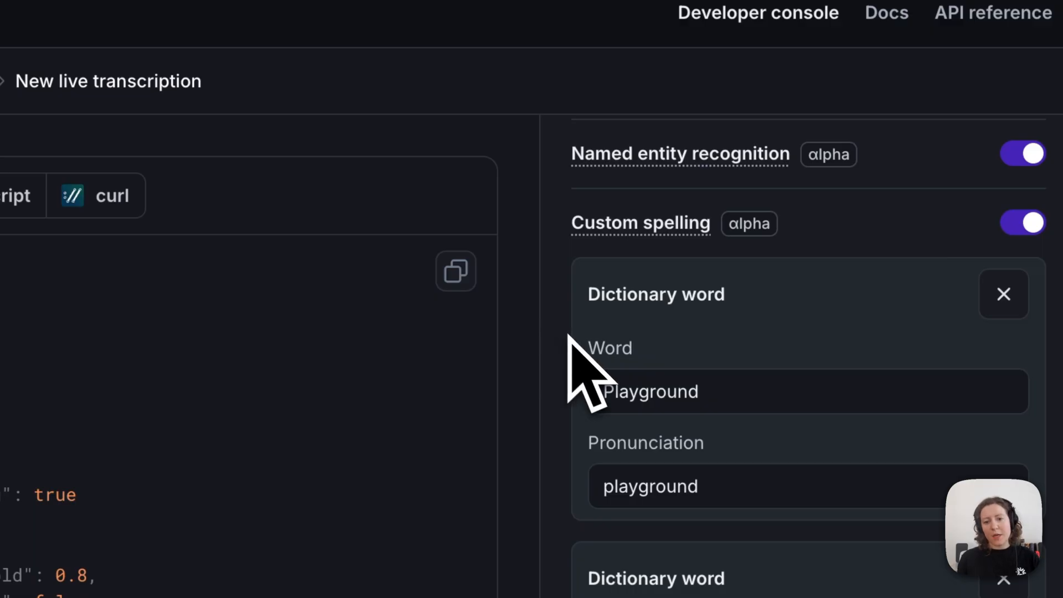
pyautogui.moveTo(662, 366)
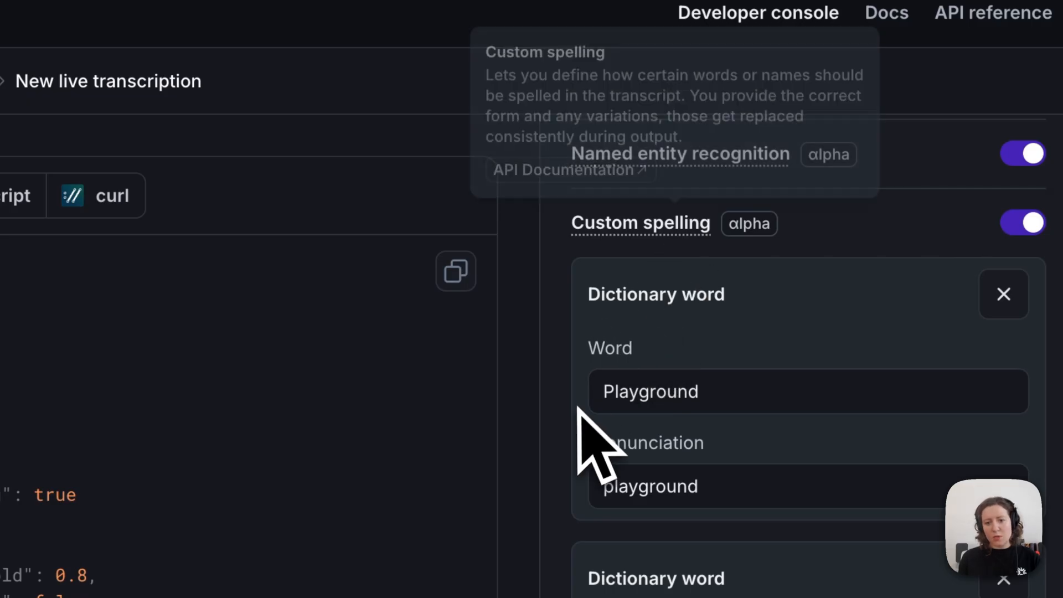
pyautogui.moveTo(672, 434)
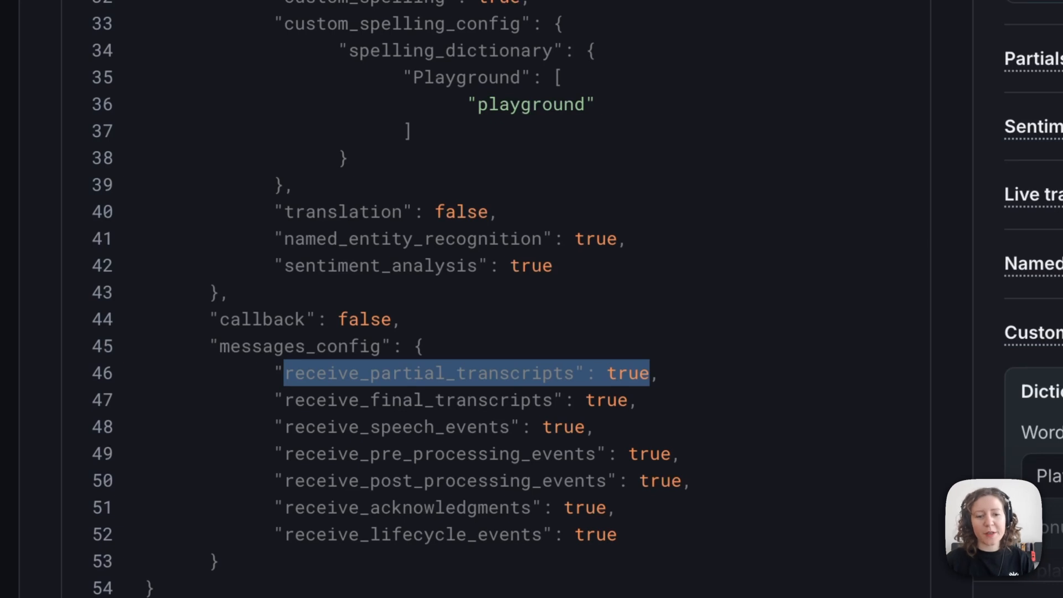
pyautogui.moveTo(671, 413)
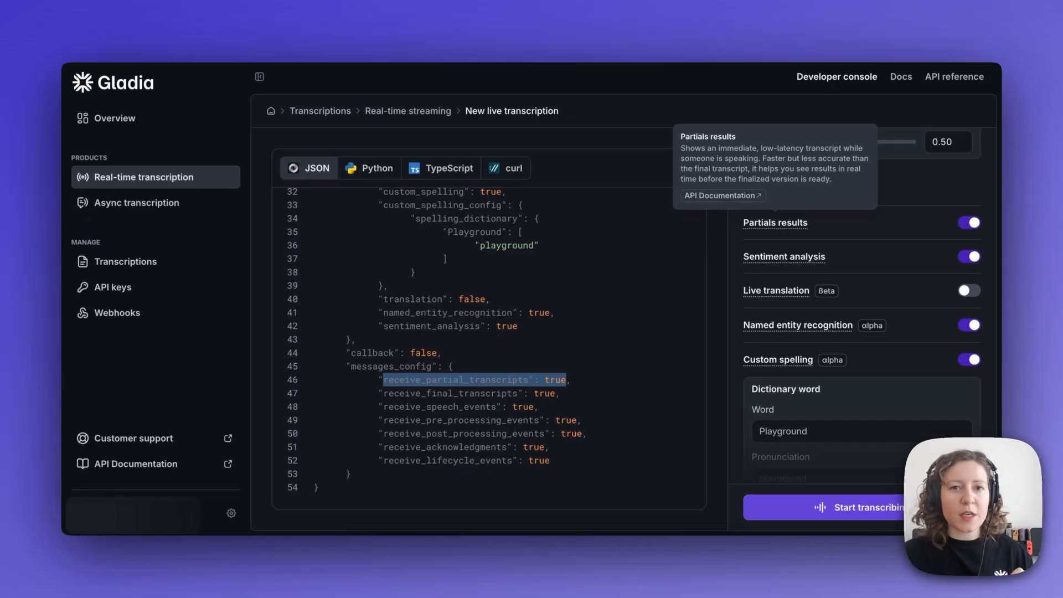
# Step: Start transcribing the configured live session
pyautogui.click(862, 507)
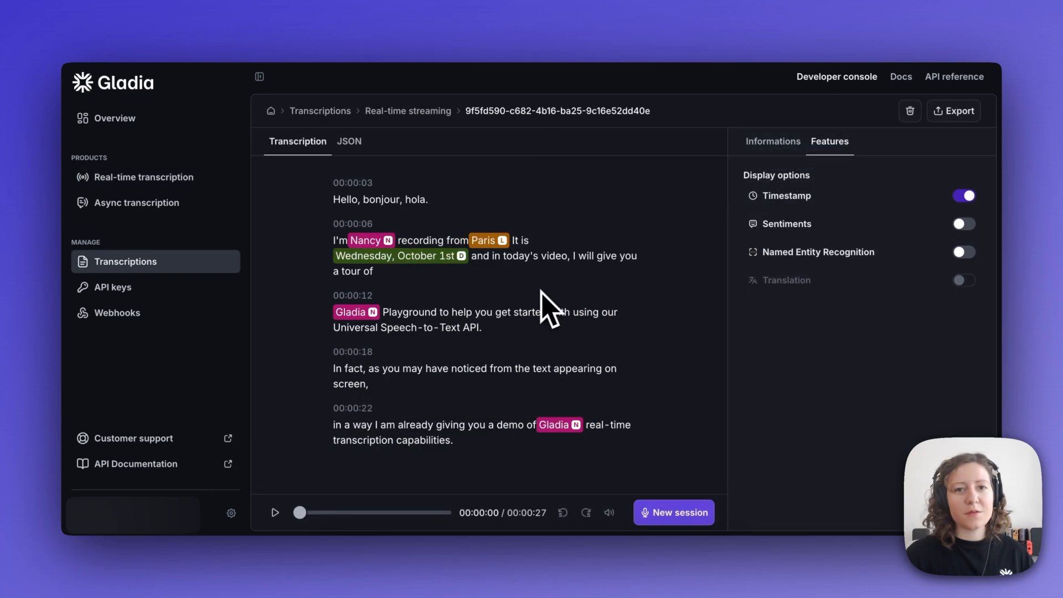
pyautogui.moveTo(547, 308)
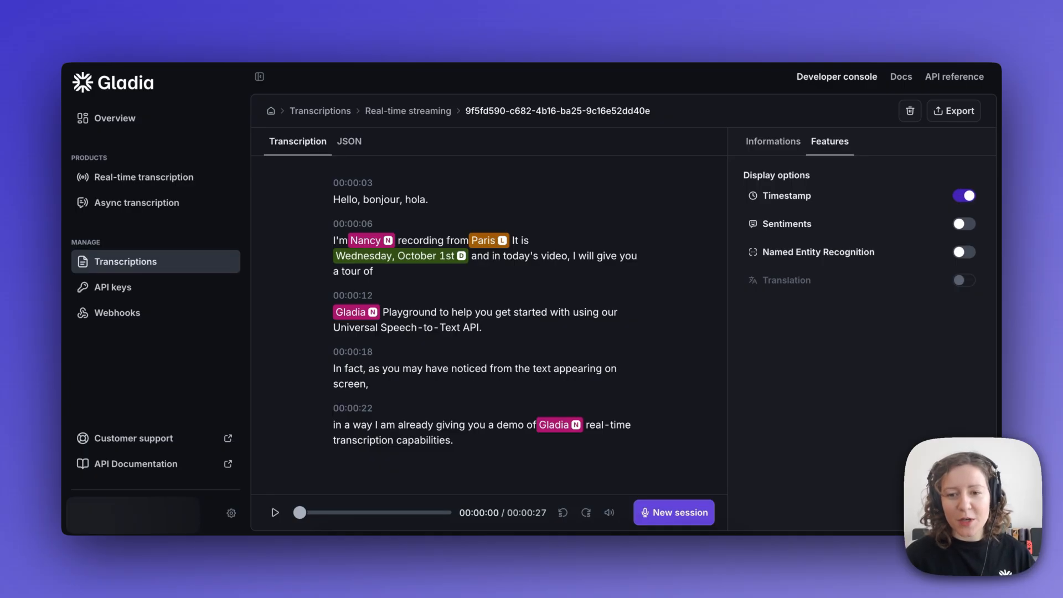
pyautogui.moveTo(906, 282)
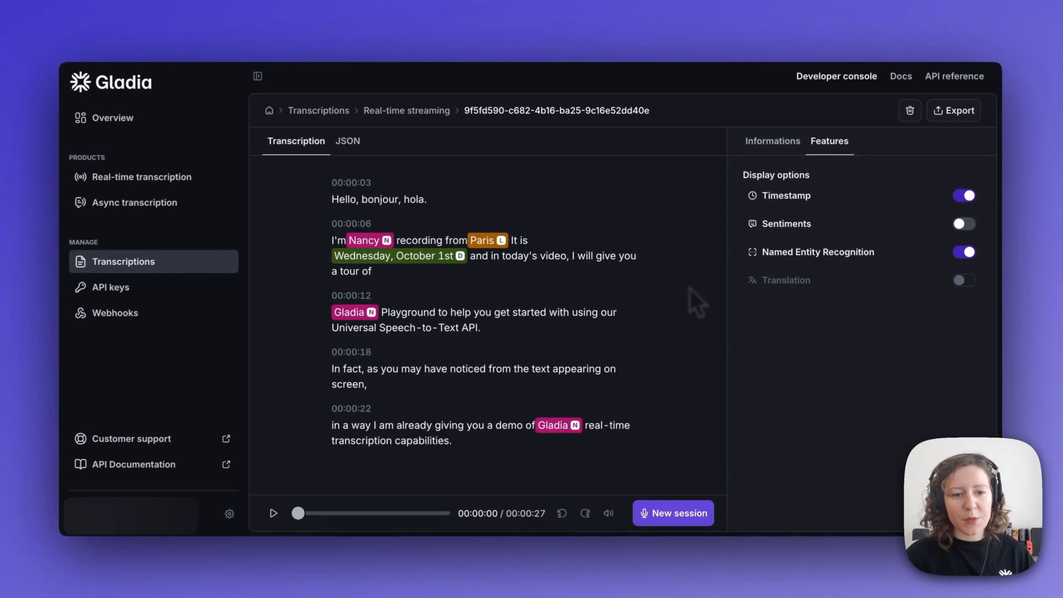
pyautogui.moveTo(668, 297)
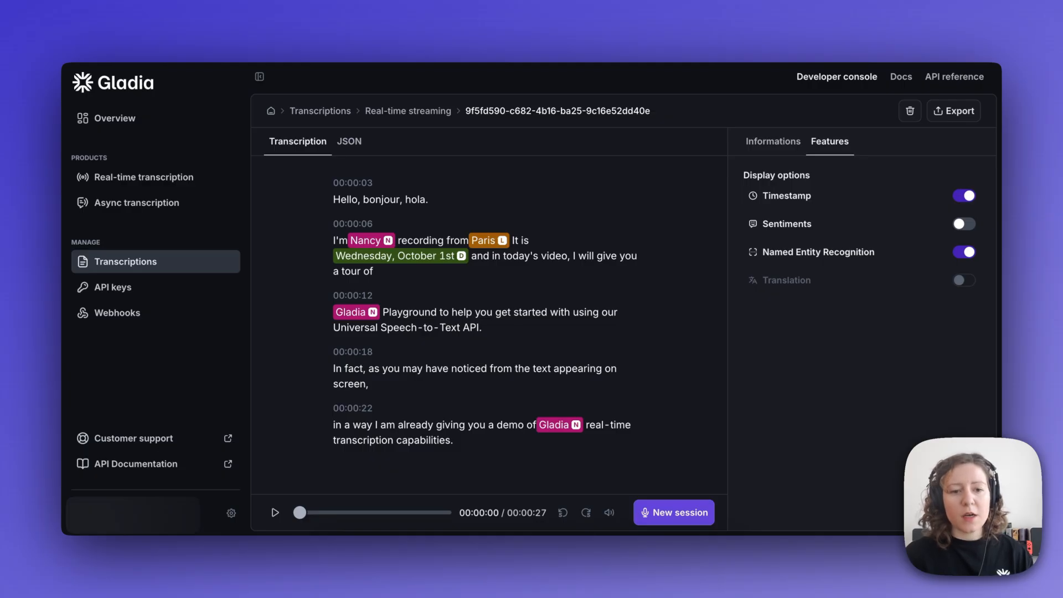
pyautogui.moveTo(665, 299)
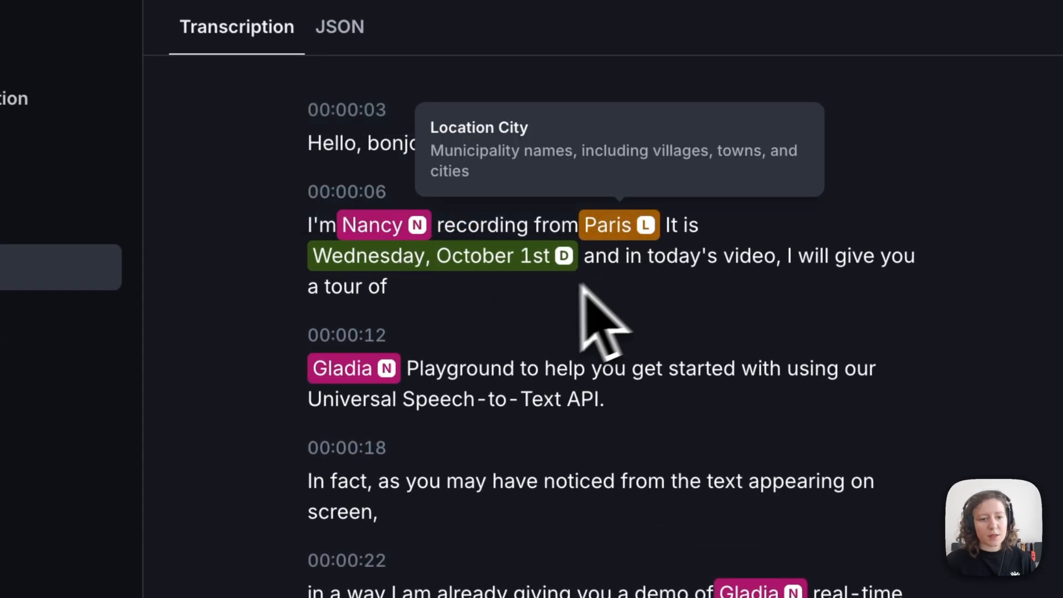
pyautogui.moveTo(533, 380)
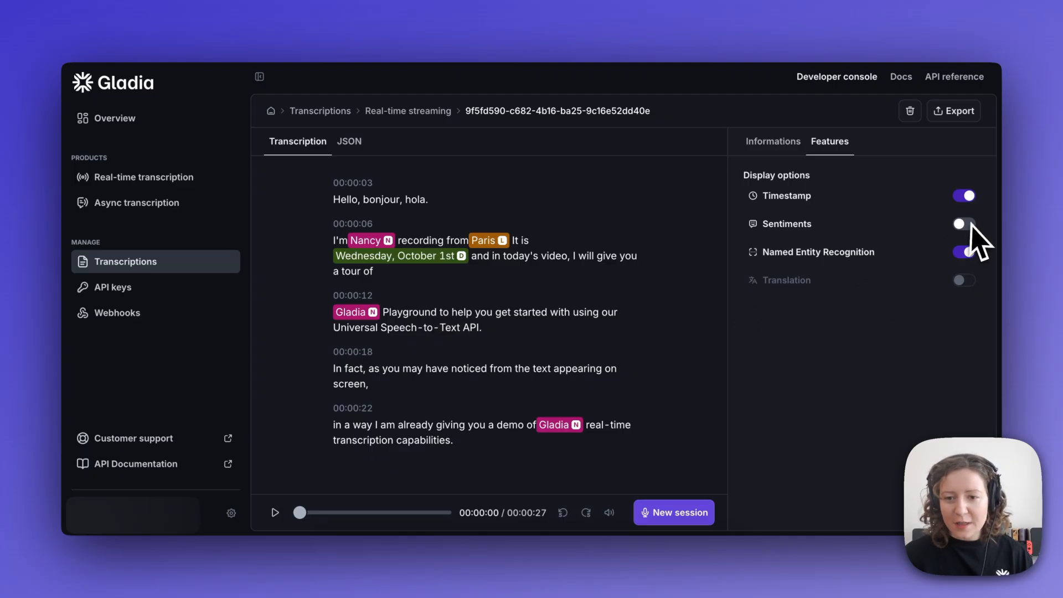
# Step: Turn on the Sentiments toggle to chart sentiment across the transcript
pyautogui.click(964, 224)
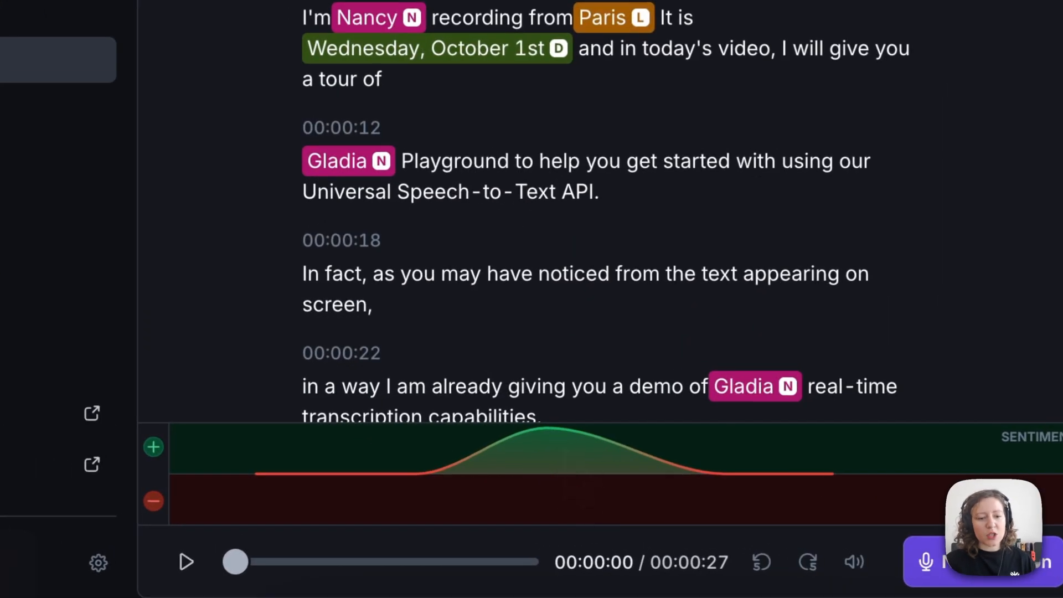
pyautogui.moveTo(577, 481)
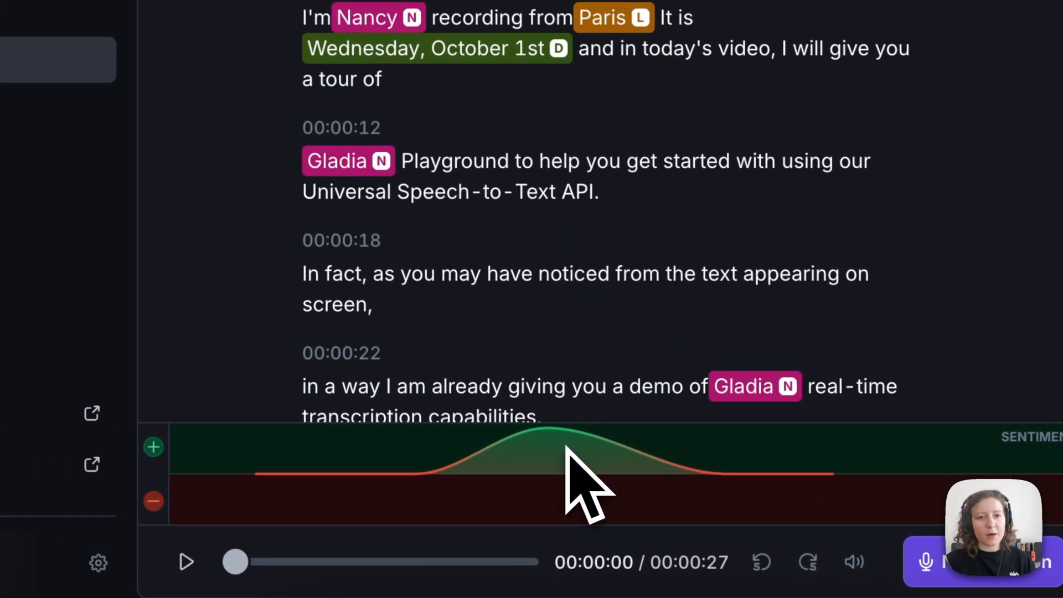
pyautogui.moveTo(1010, 210)
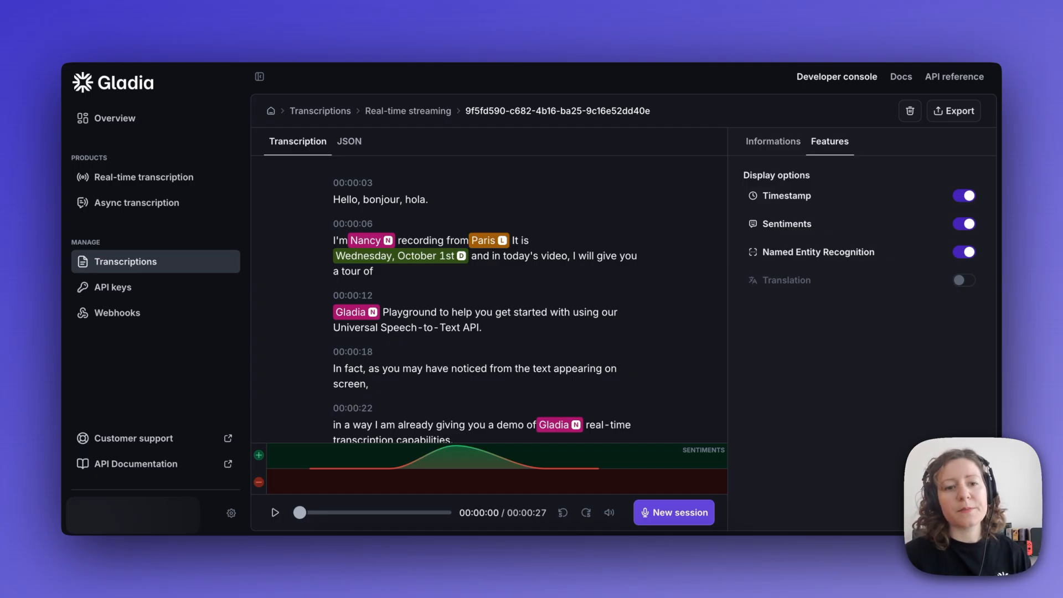
# Step: Begin a new live transcription setup from the saved transcription page
pyautogui.click(674, 511)
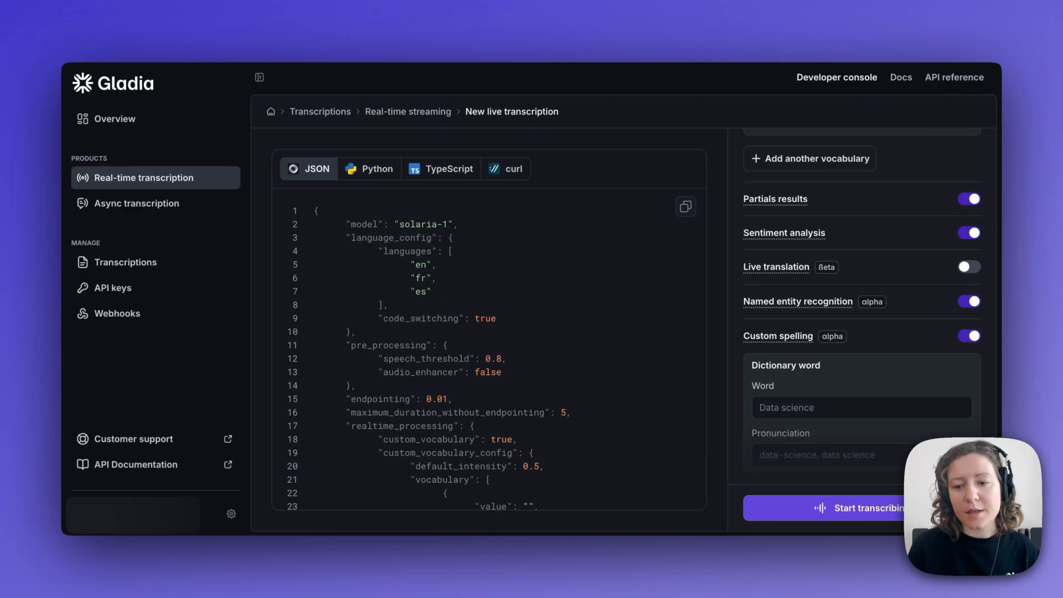
pyautogui.moveTo(648, 285)
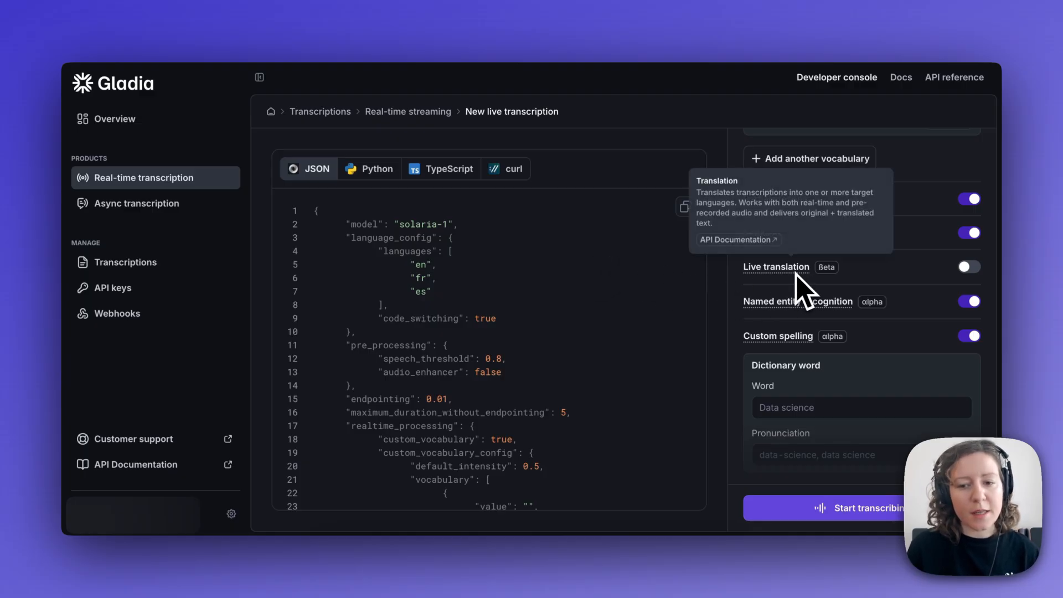
pyautogui.moveTo(807, 298)
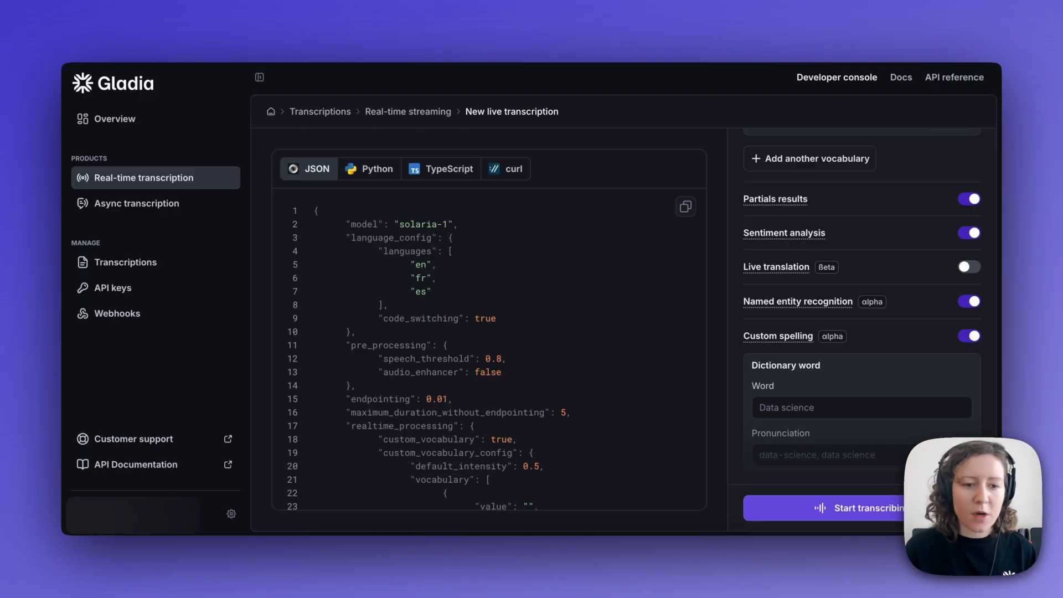
pyautogui.moveTo(646, 299)
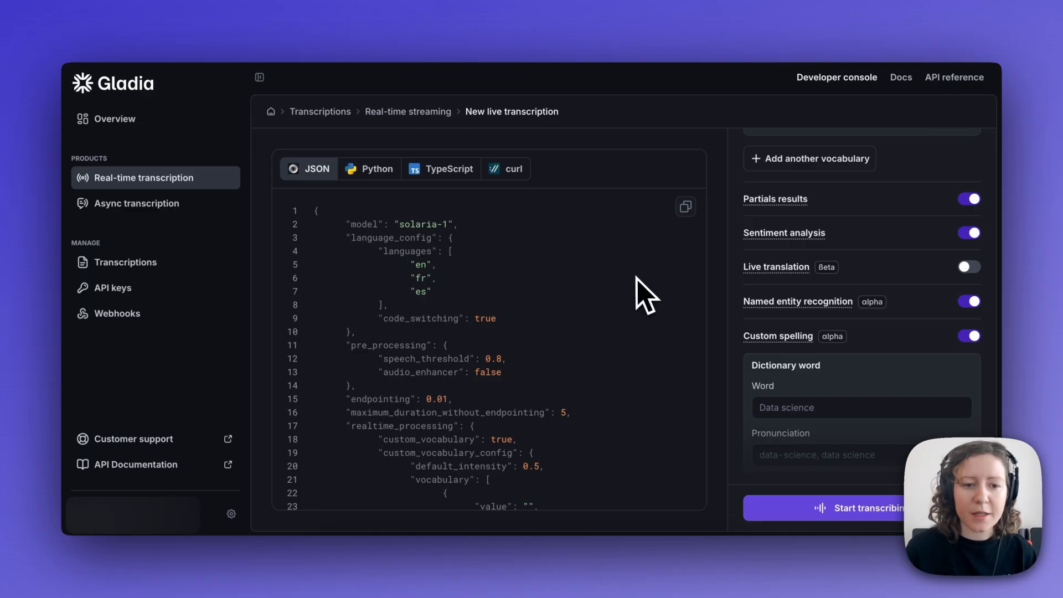
pyautogui.moveTo(613, 264)
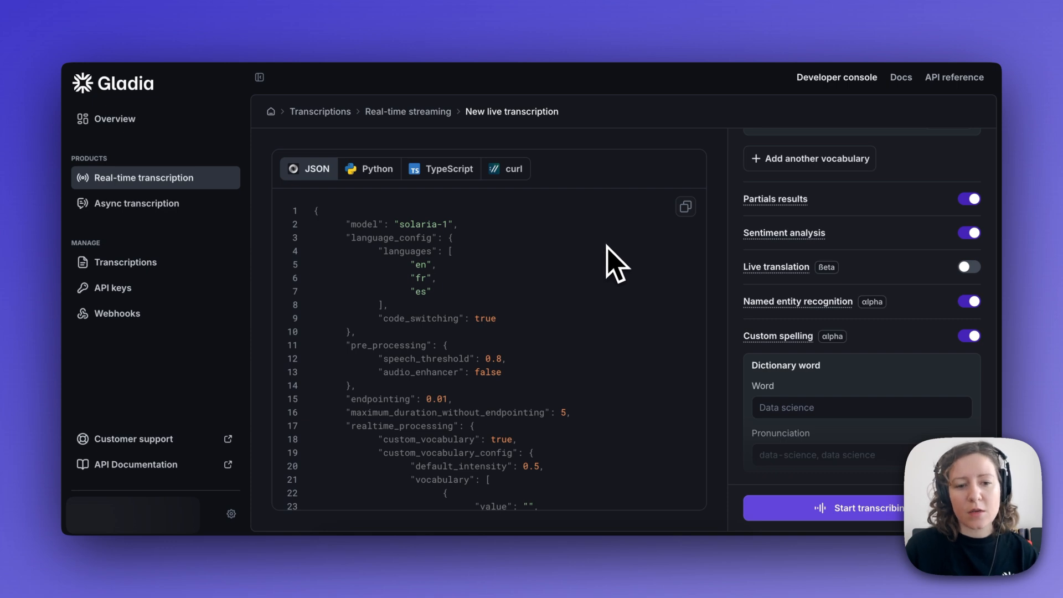
pyautogui.moveTo(743, 363)
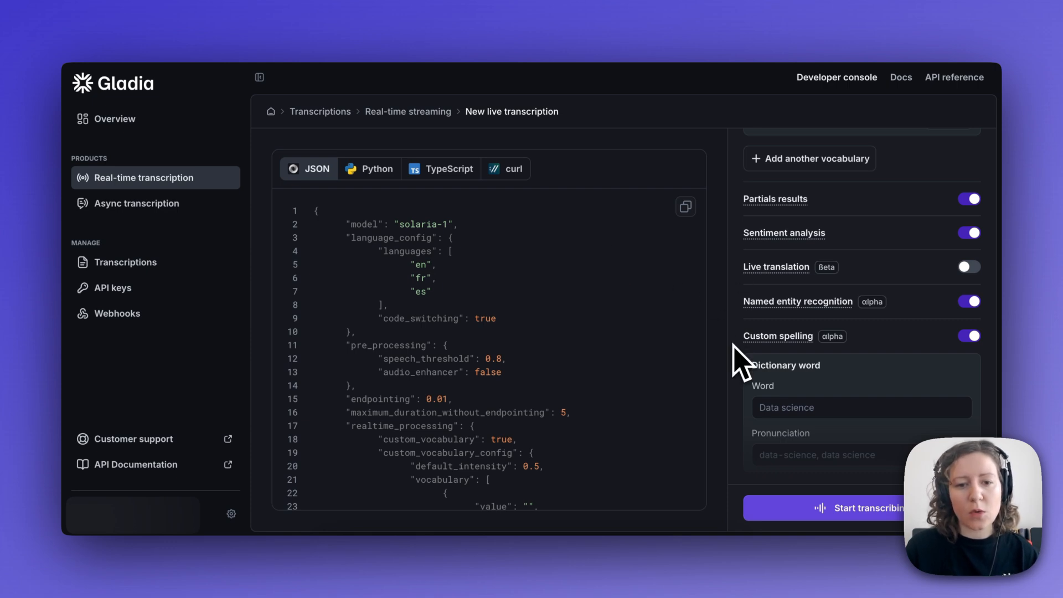
pyautogui.moveTo(636, 320)
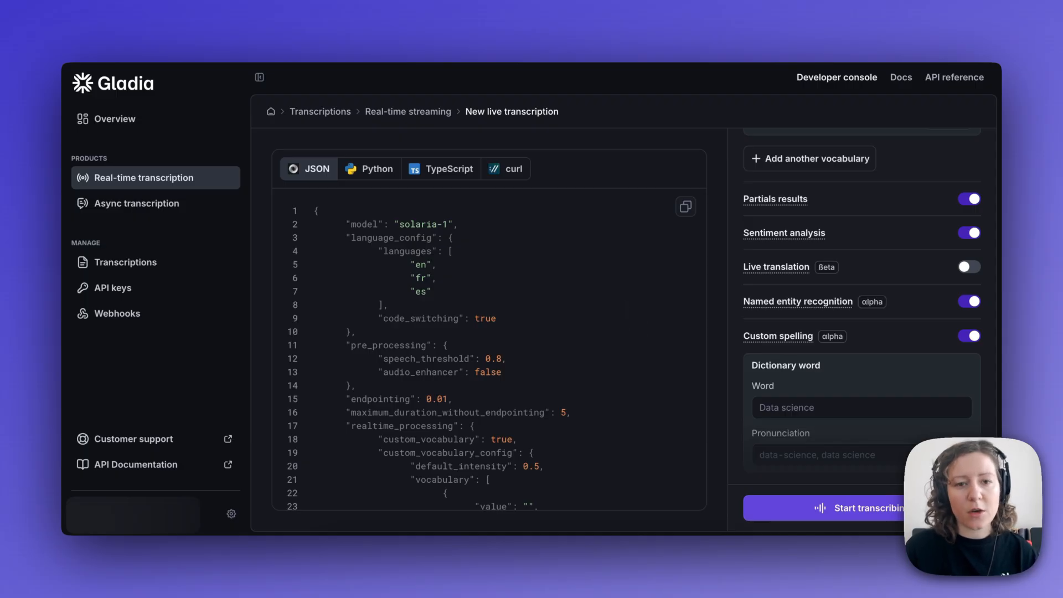
pyautogui.moveTo(627, 303)
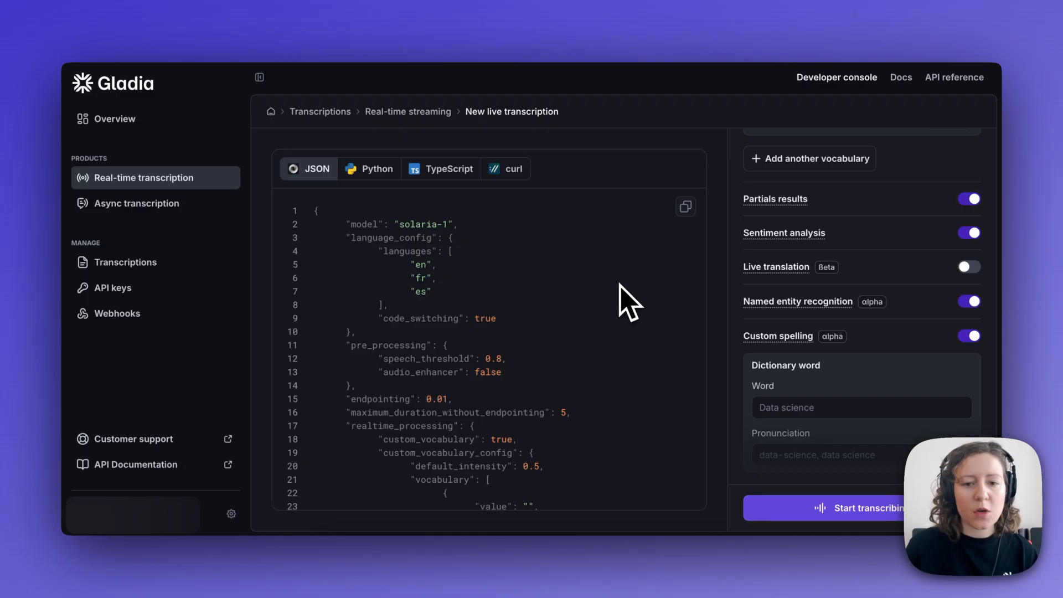
pyautogui.moveTo(628, 288)
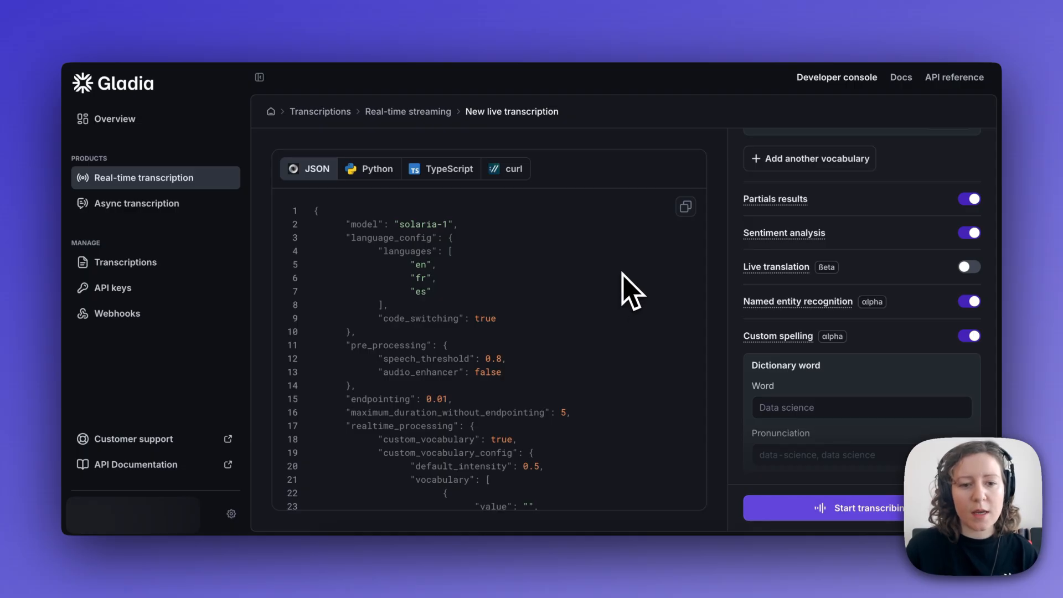
pyautogui.moveTo(668, 265)
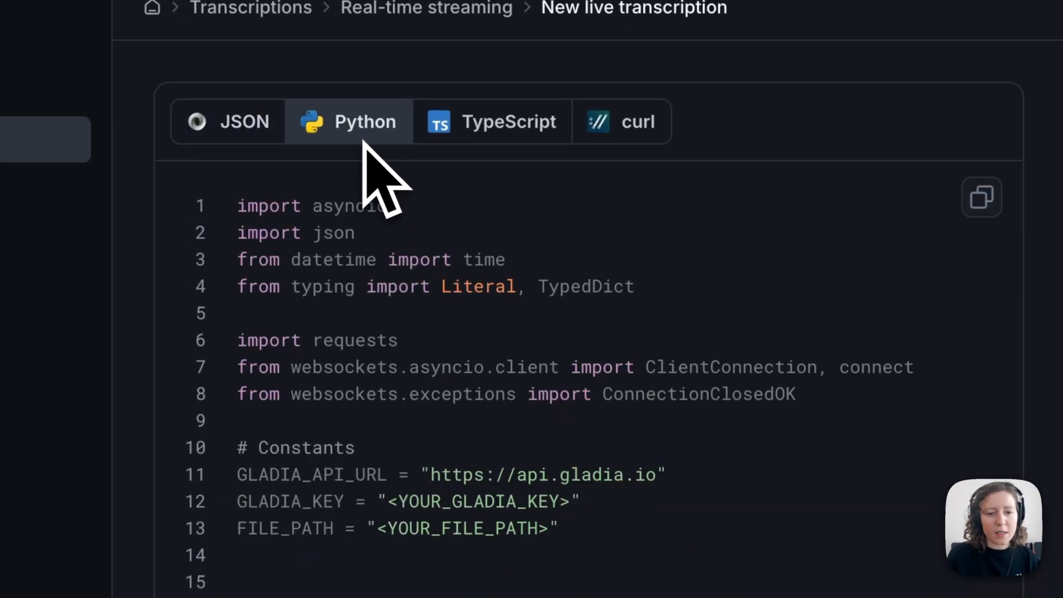
# Step: Show the session configuration as TypeScript code, then start transcribing
pyautogui.click(492, 121)
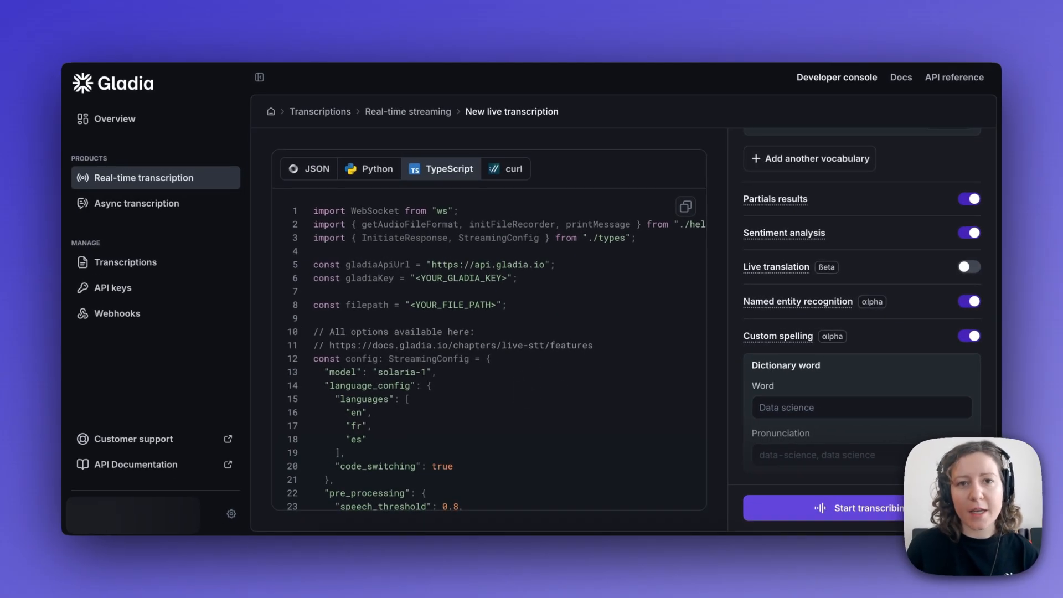
pyautogui.click(862, 508)
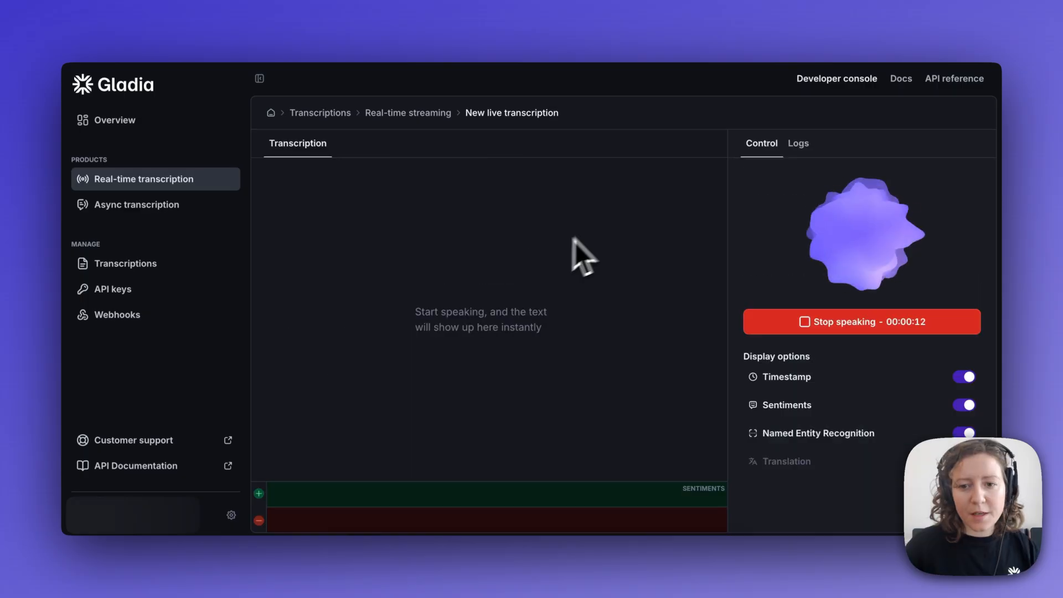
# Step: Open the Logs tab and scroll through the speech, partial, final, entity and sentiment events
pyautogui.click(799, 143)
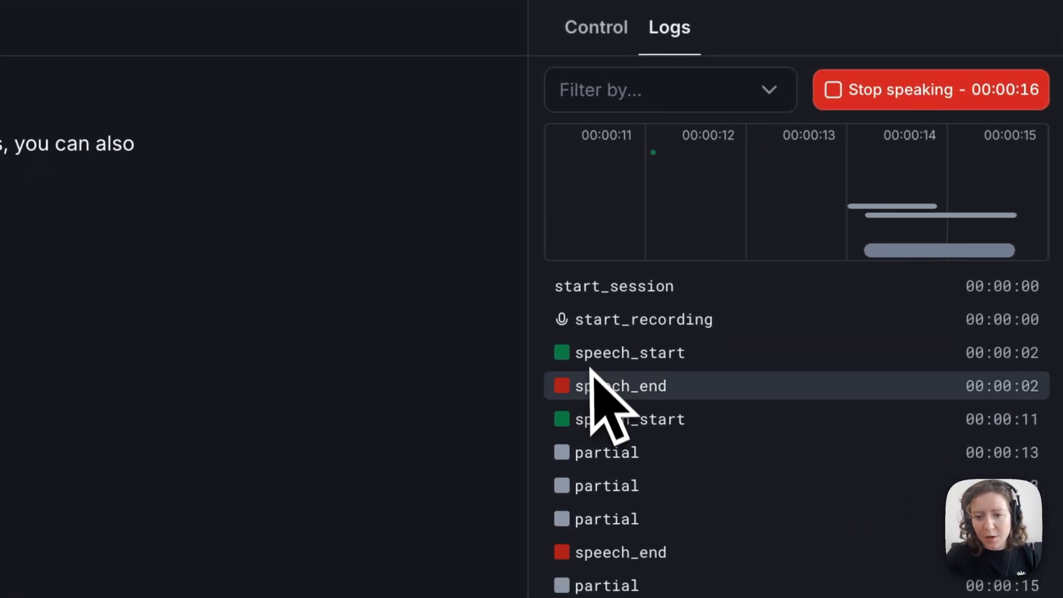
pyautogui.scroll(-3)
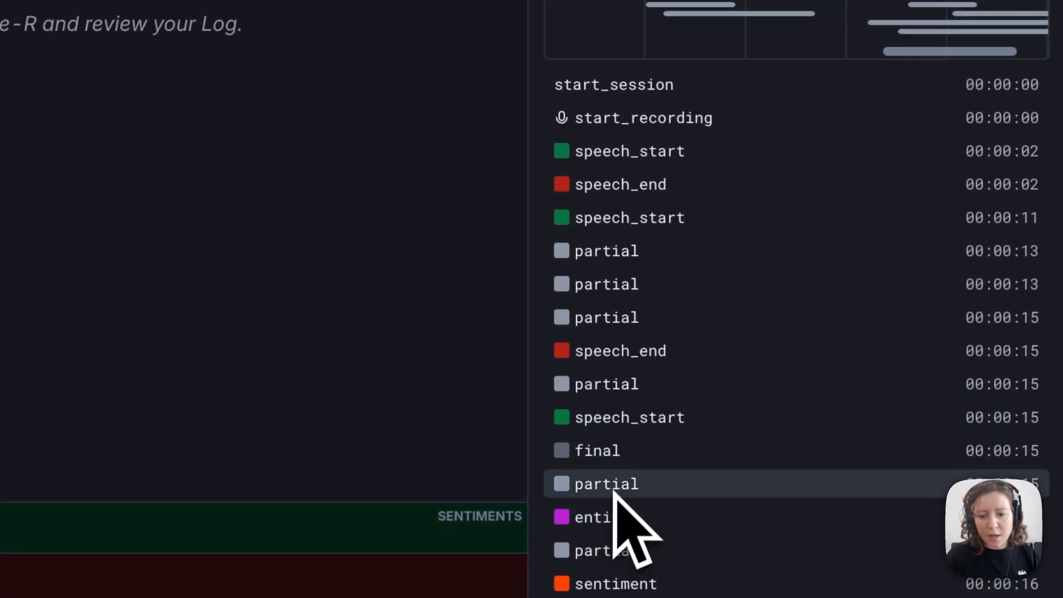
pyautogui.click(606, 483)
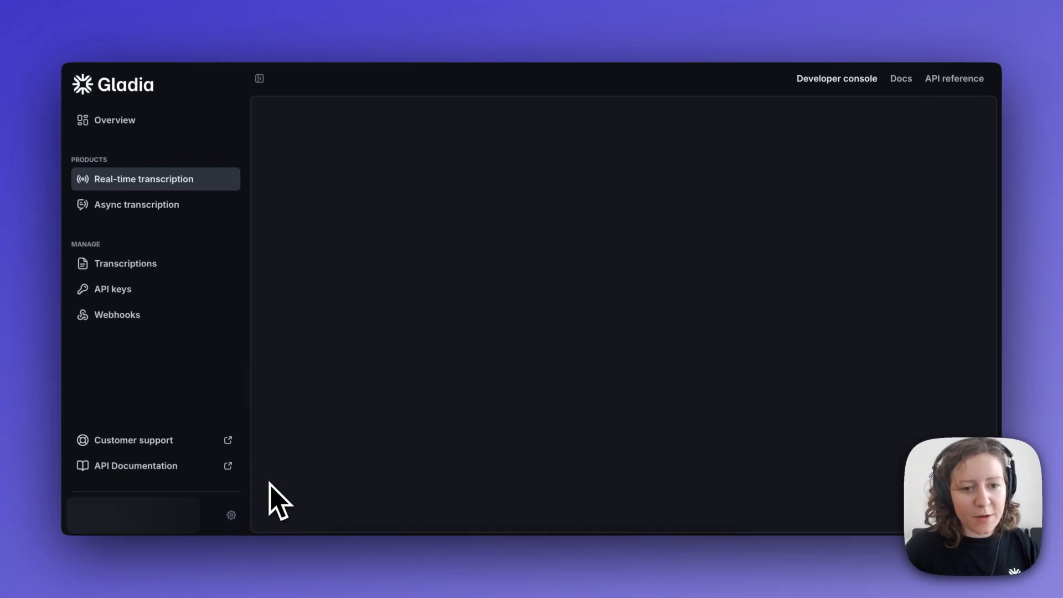
# Step: Review the real-time hours transcribed and API requests charts in Usage, then return to Overview
pyautogui.click(231, 515)
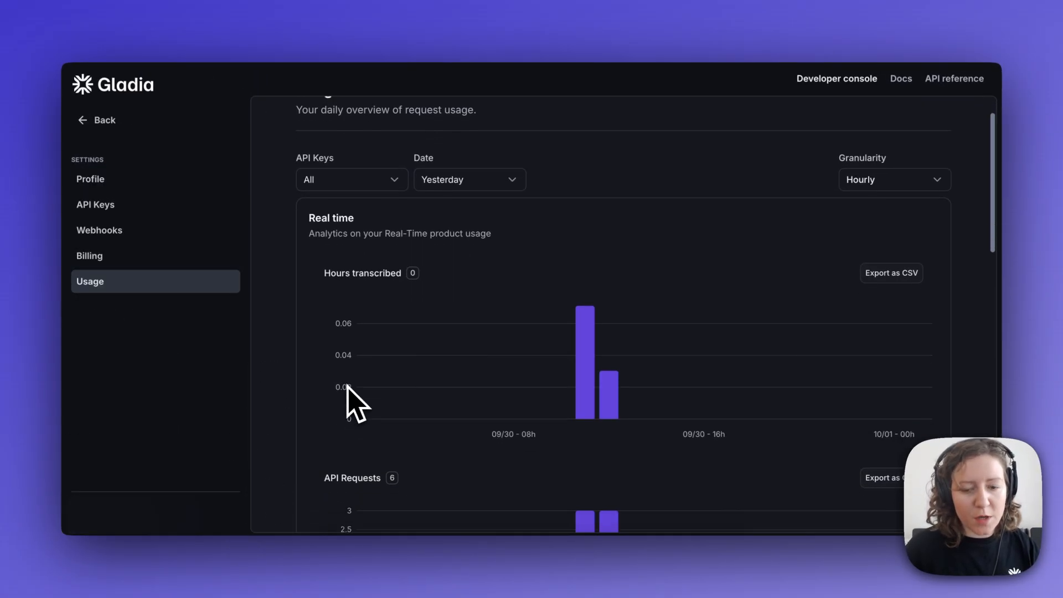
pyautogui.scroll(3)
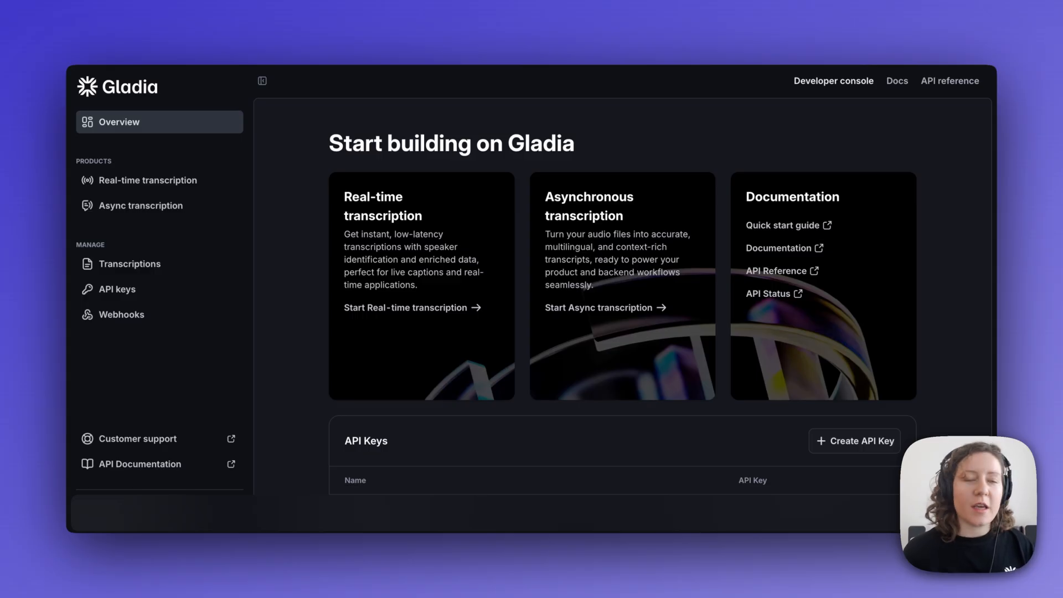
pyautogui.click(262, 81)
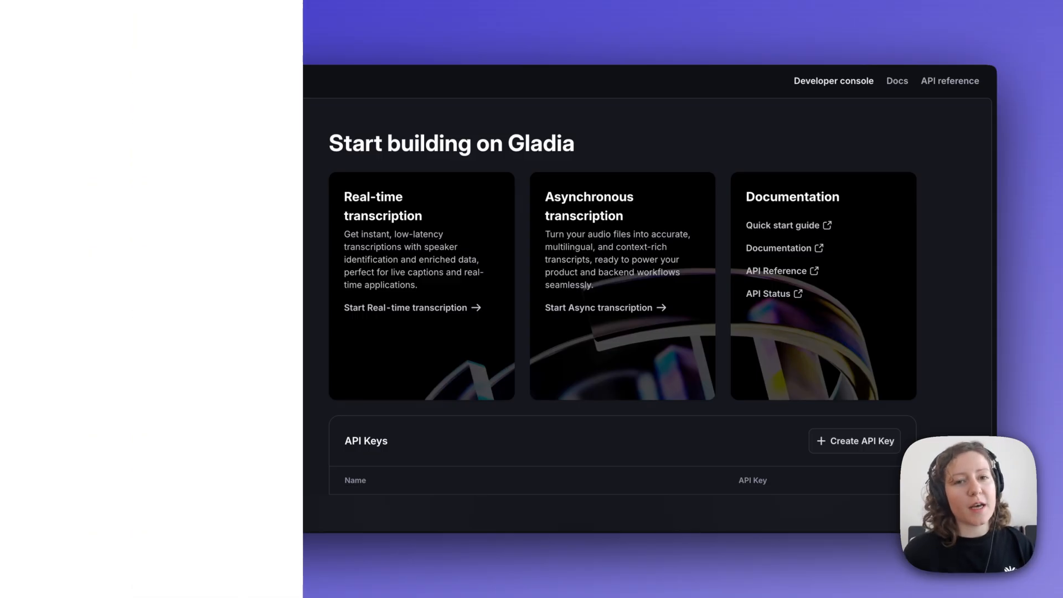